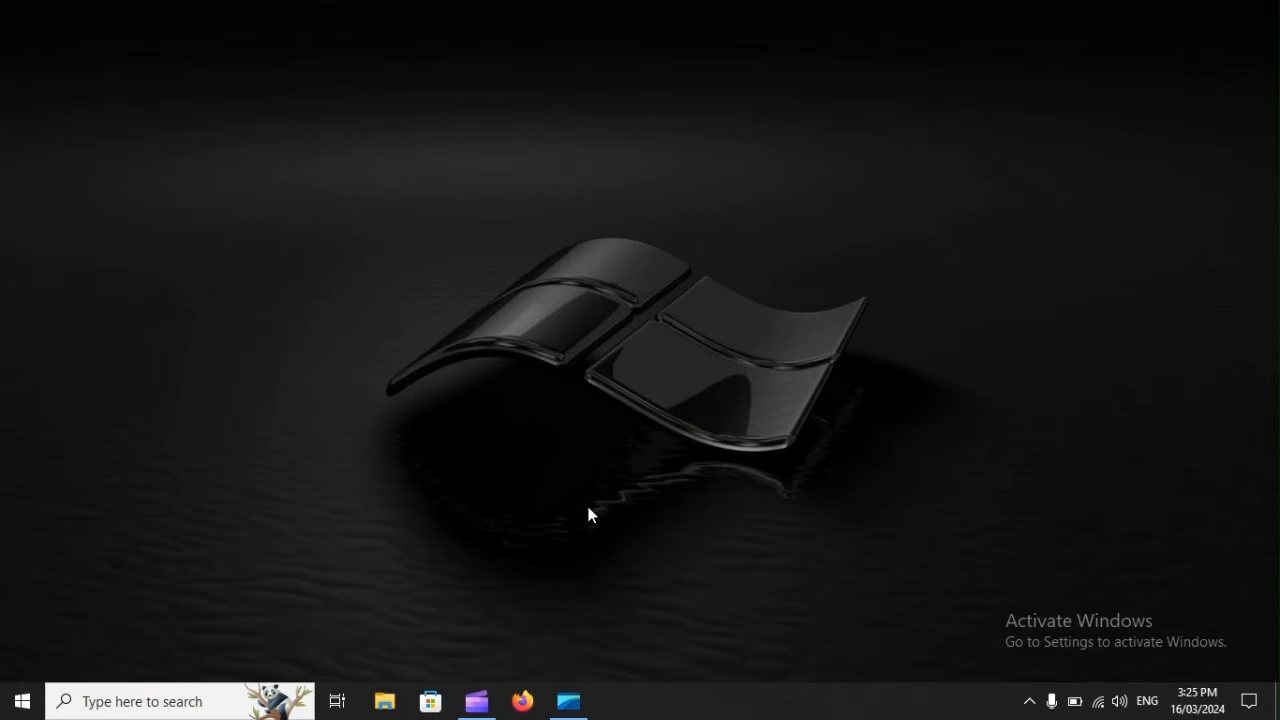
Step: Run services.msc from the Run box to open the Services console
key(win+r)
text(services)
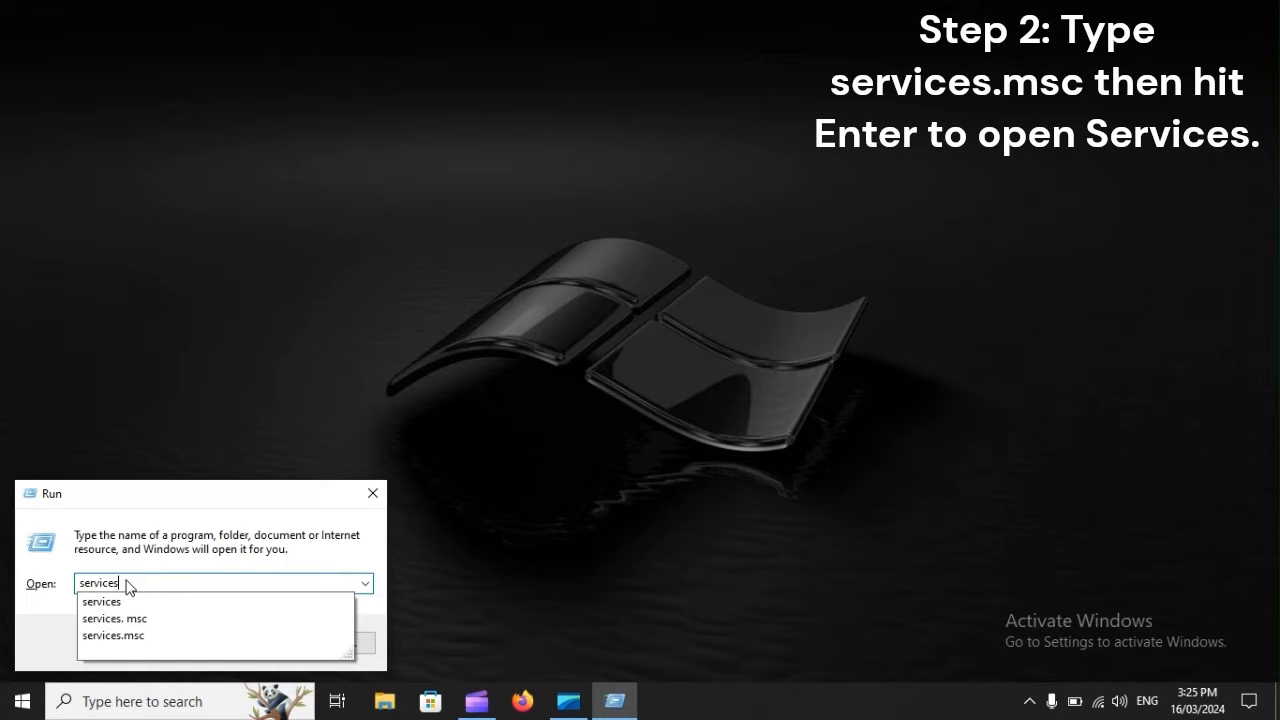
click(113, 635)
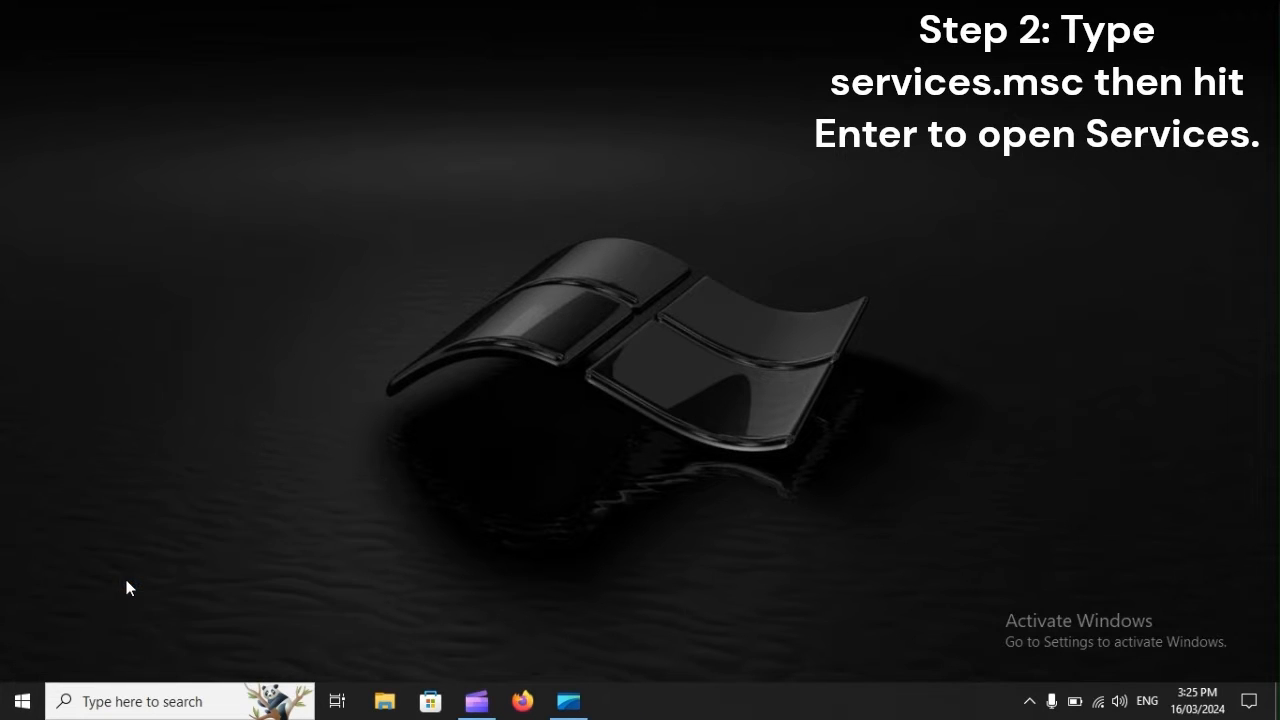
key(Enter)
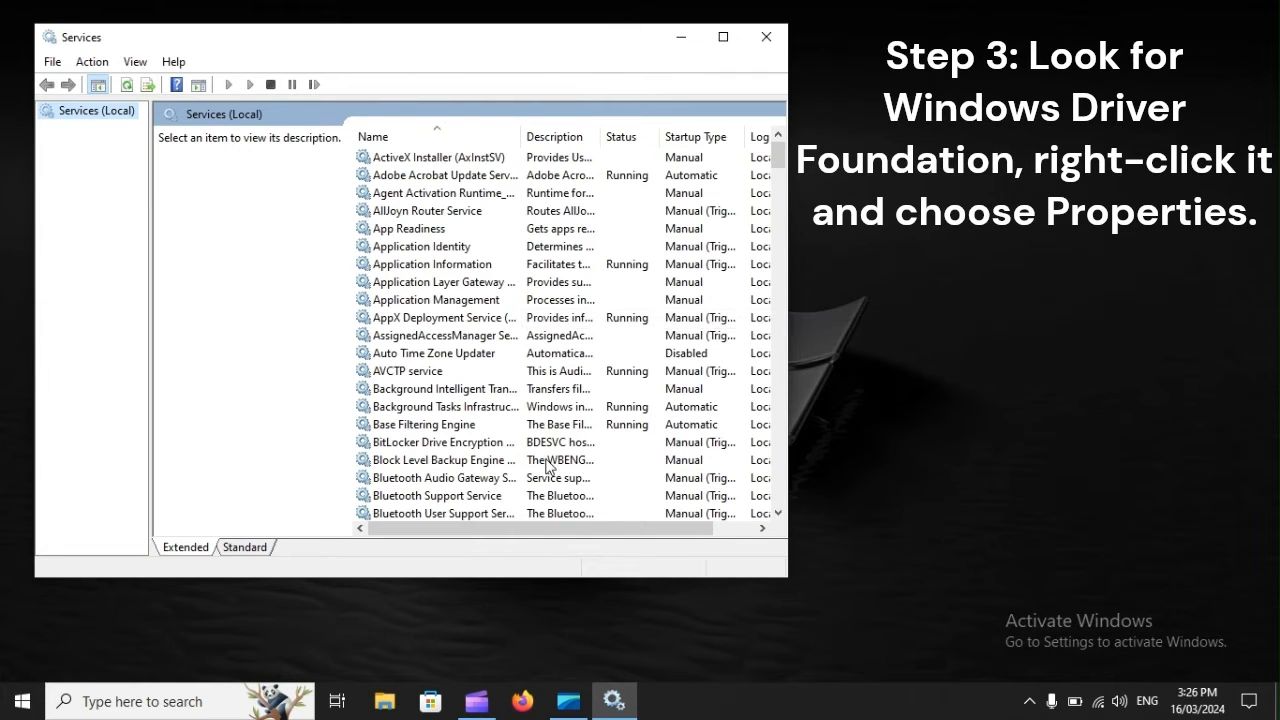
mouse_move(560, 600)
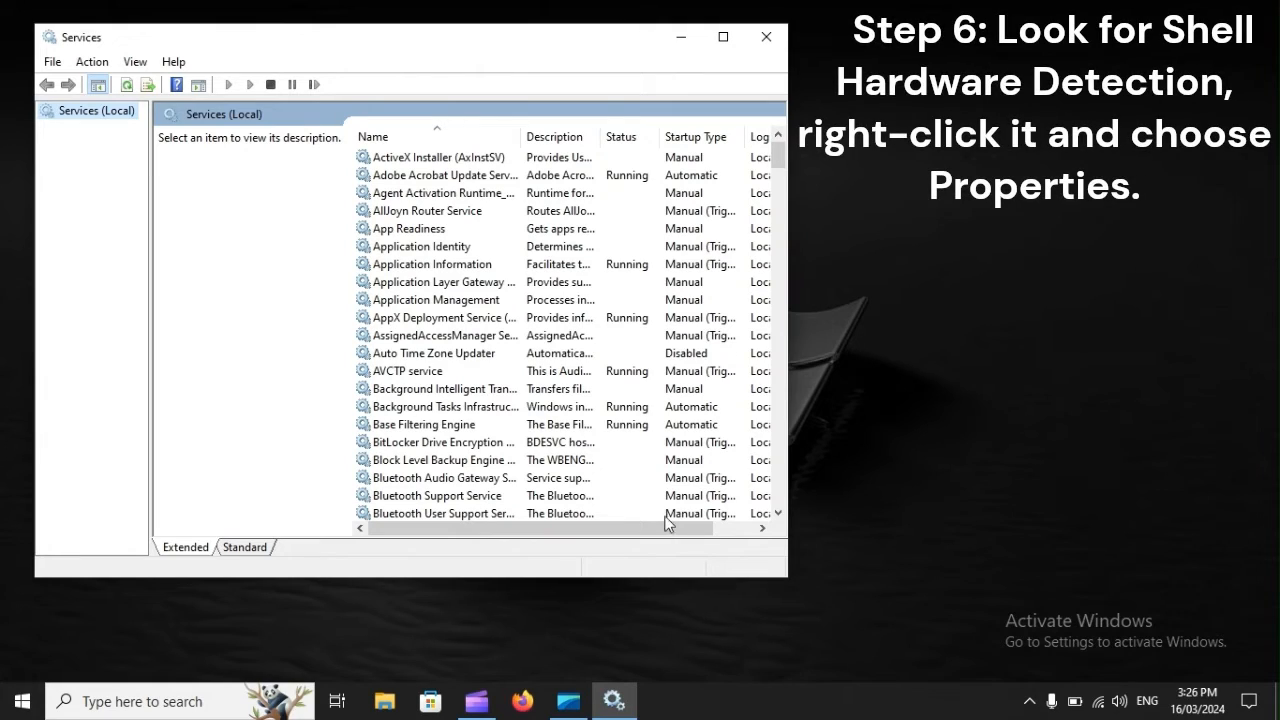
Step: Scroll to Shell Hardware Detection and open its Properties
scroll(down, 3)
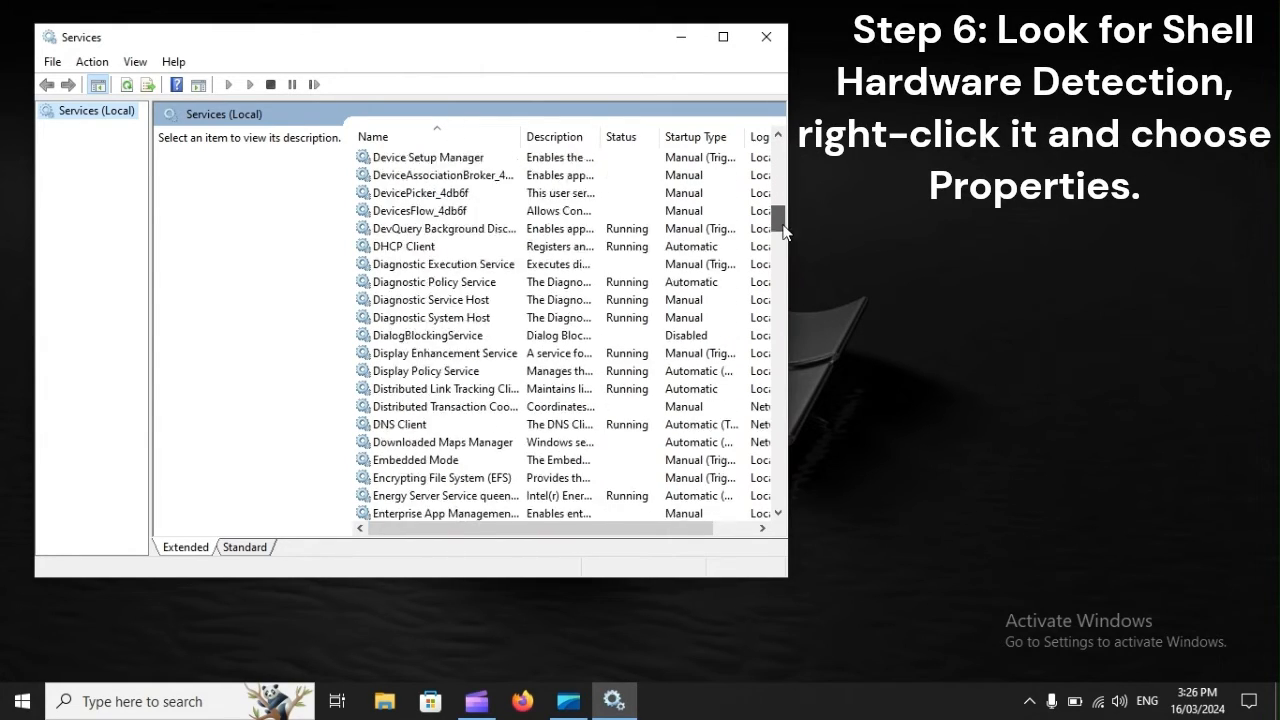
scroll(down, 3)
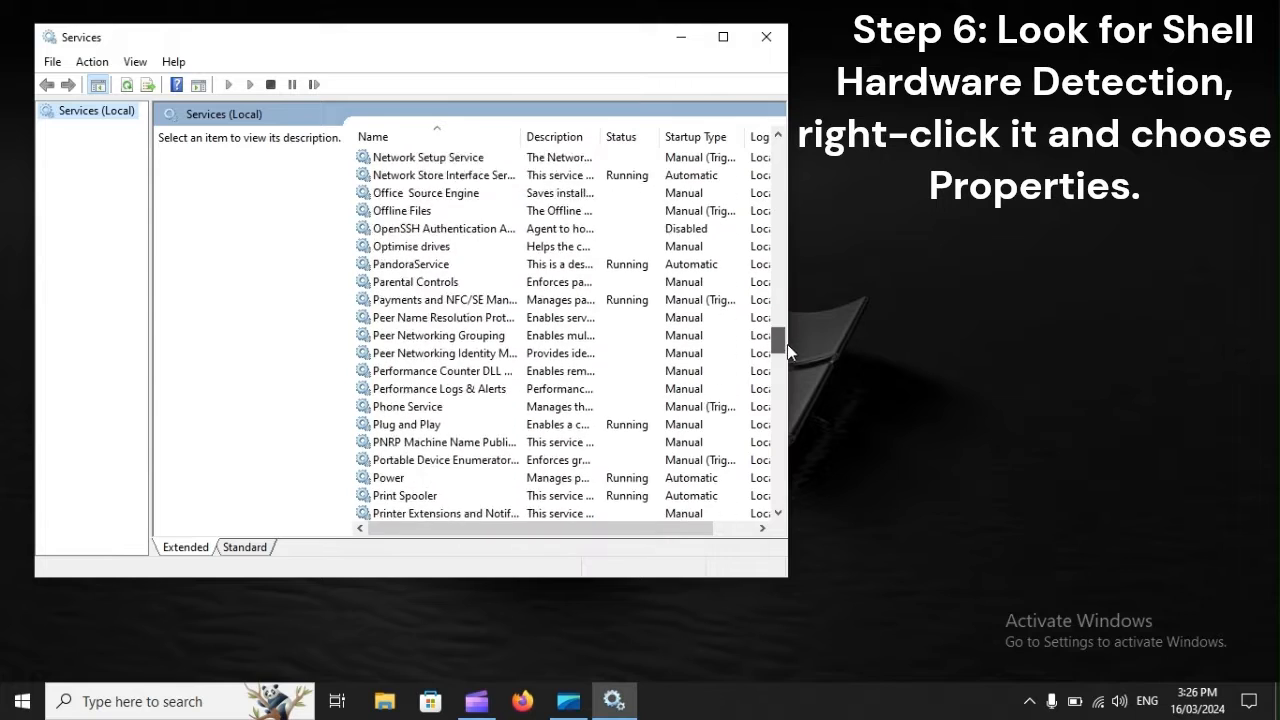
scroll(down, 3)
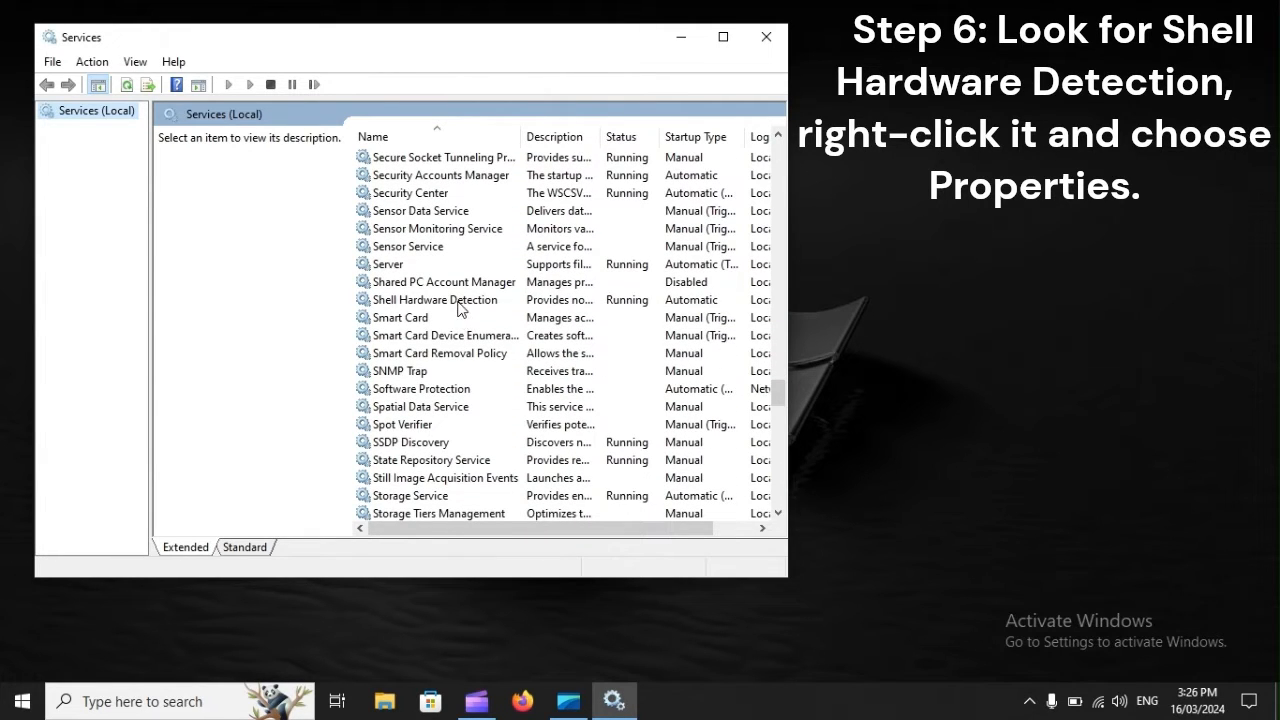
right_click(430, 299)
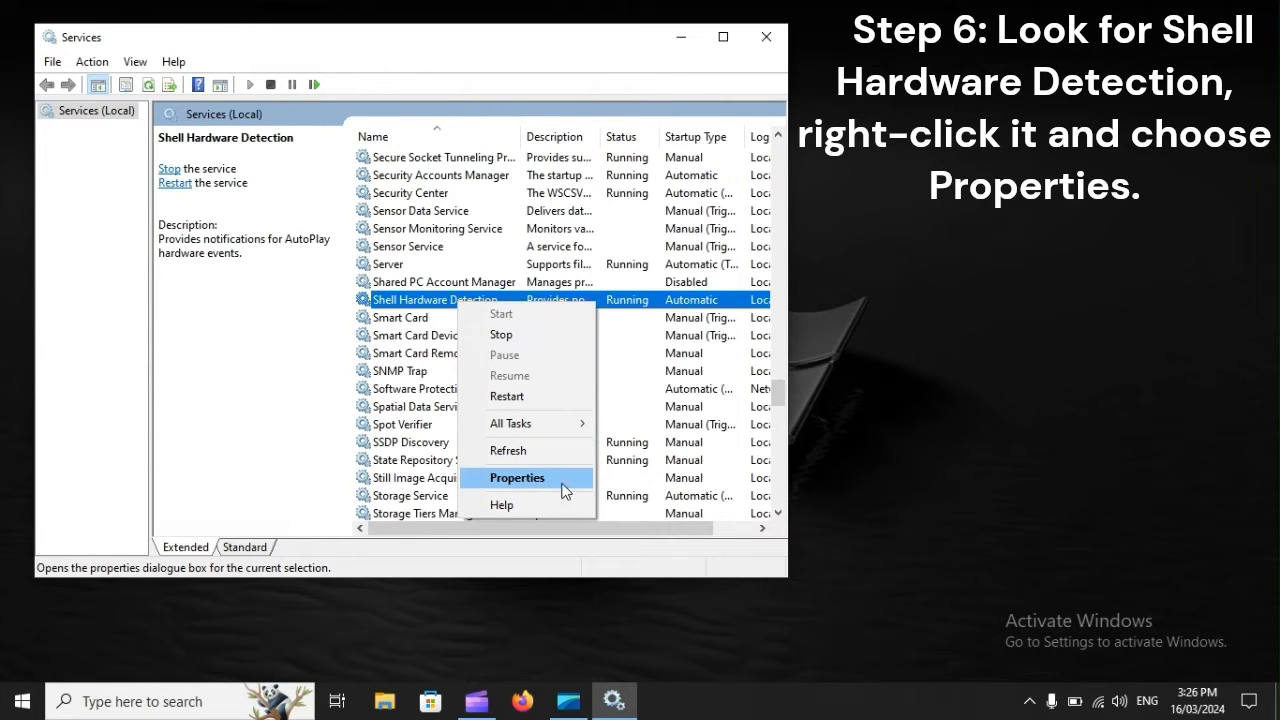
click(517, 477)
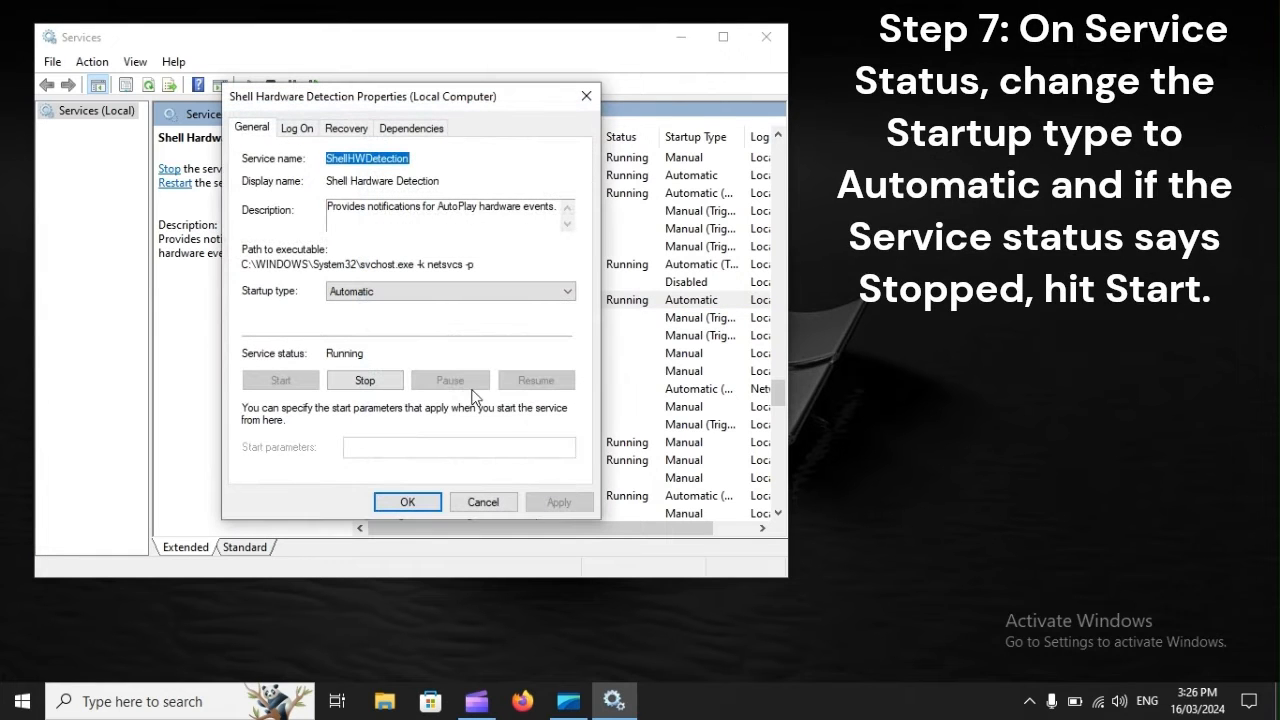
Step: Set Shell Hardware Detection's startup type to Automatic and apply the change
click(449, 291)
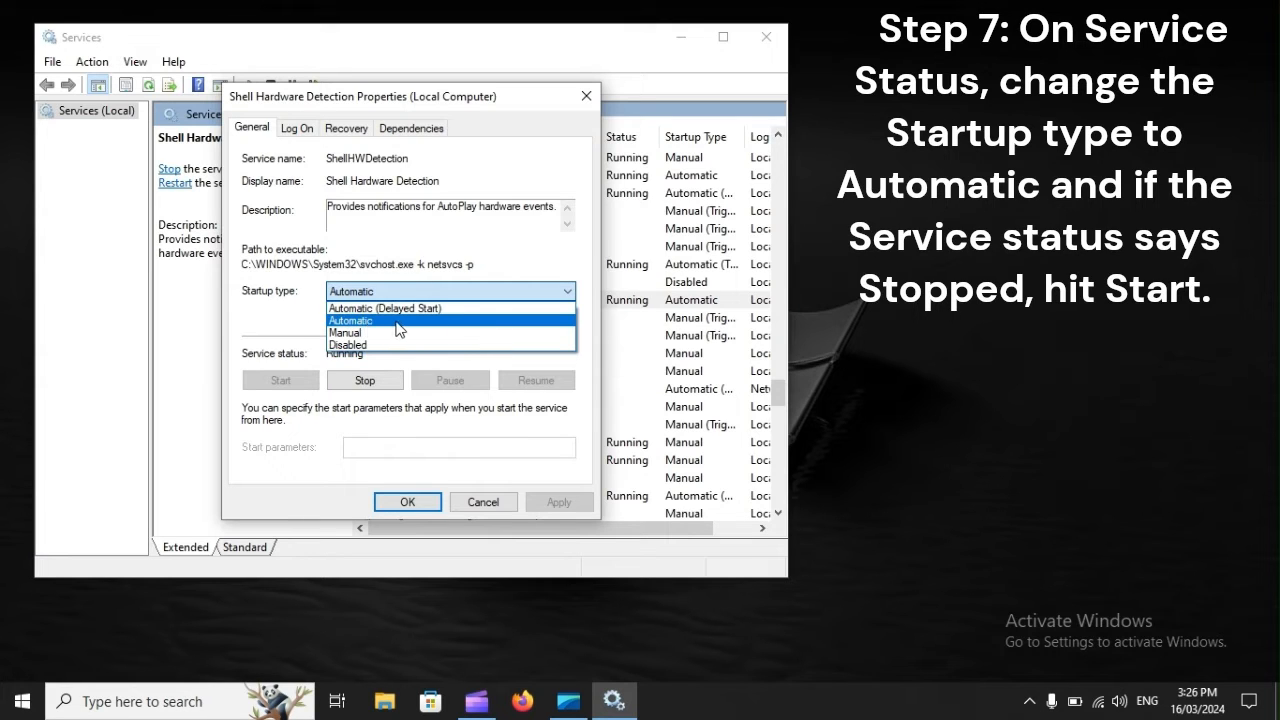
click(350, 320)
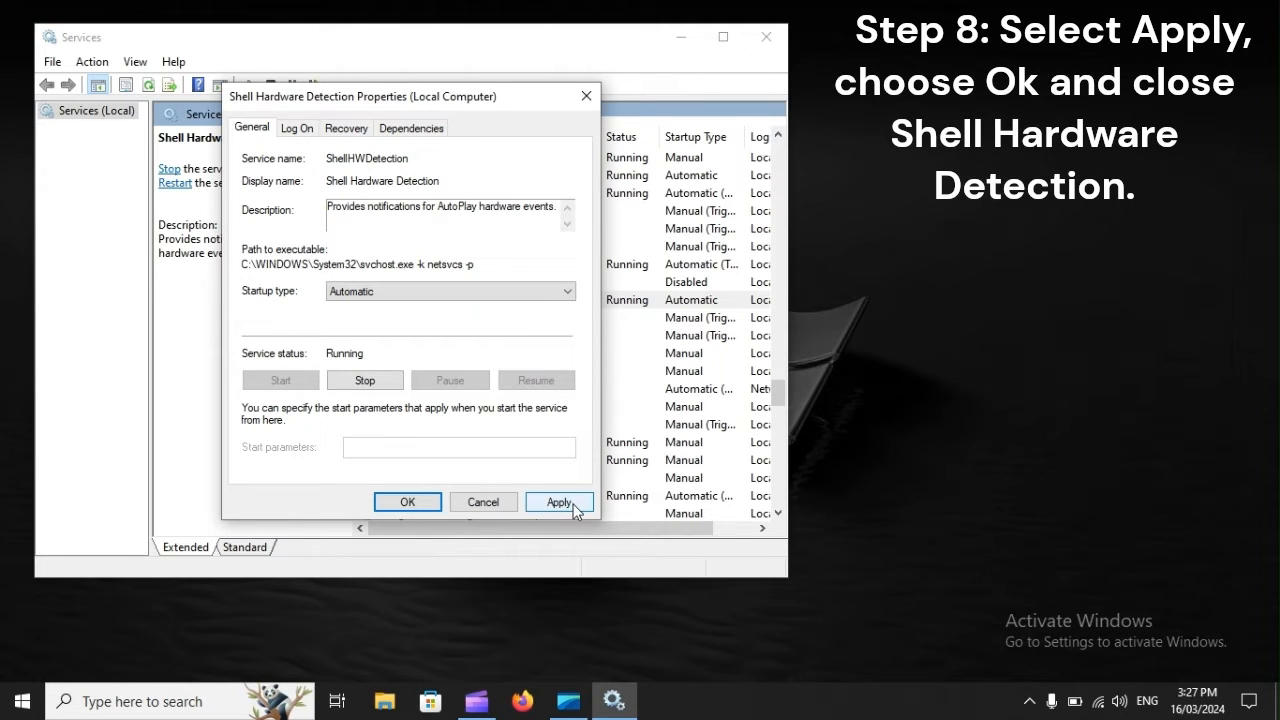
click(559, 501)
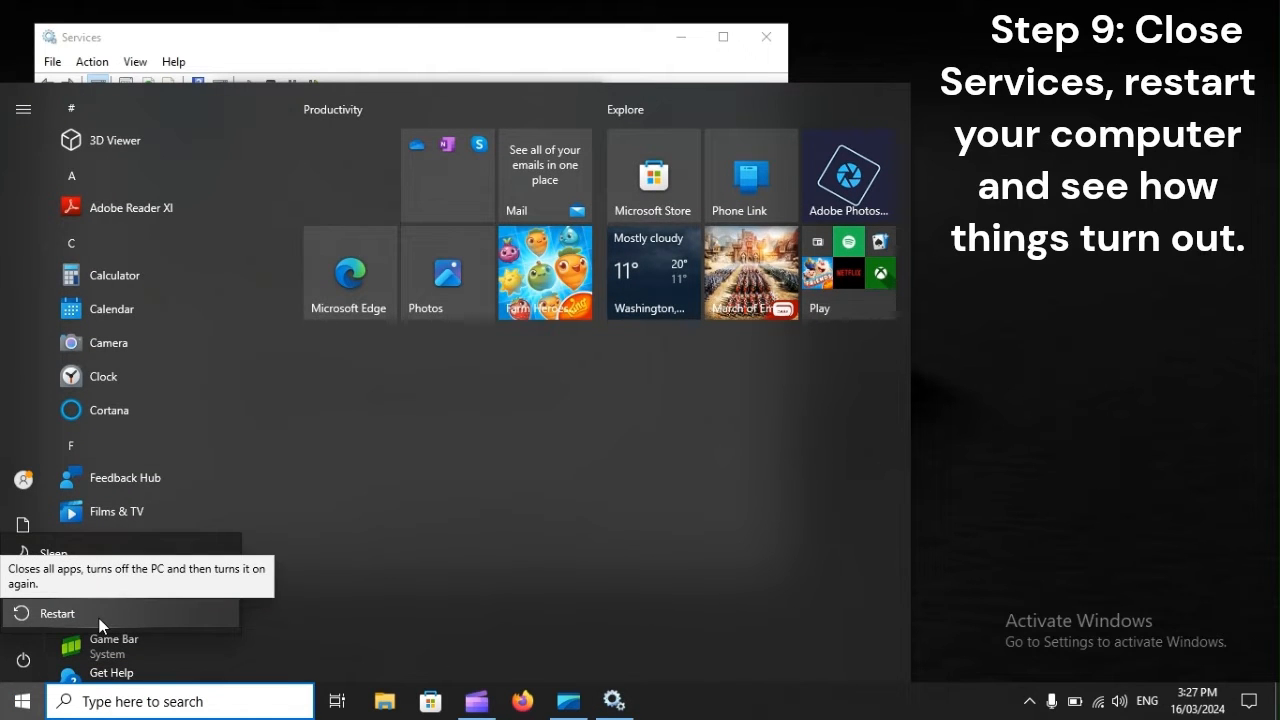
Step: Choose Restart from the Start menu's power options
click(58, 613)
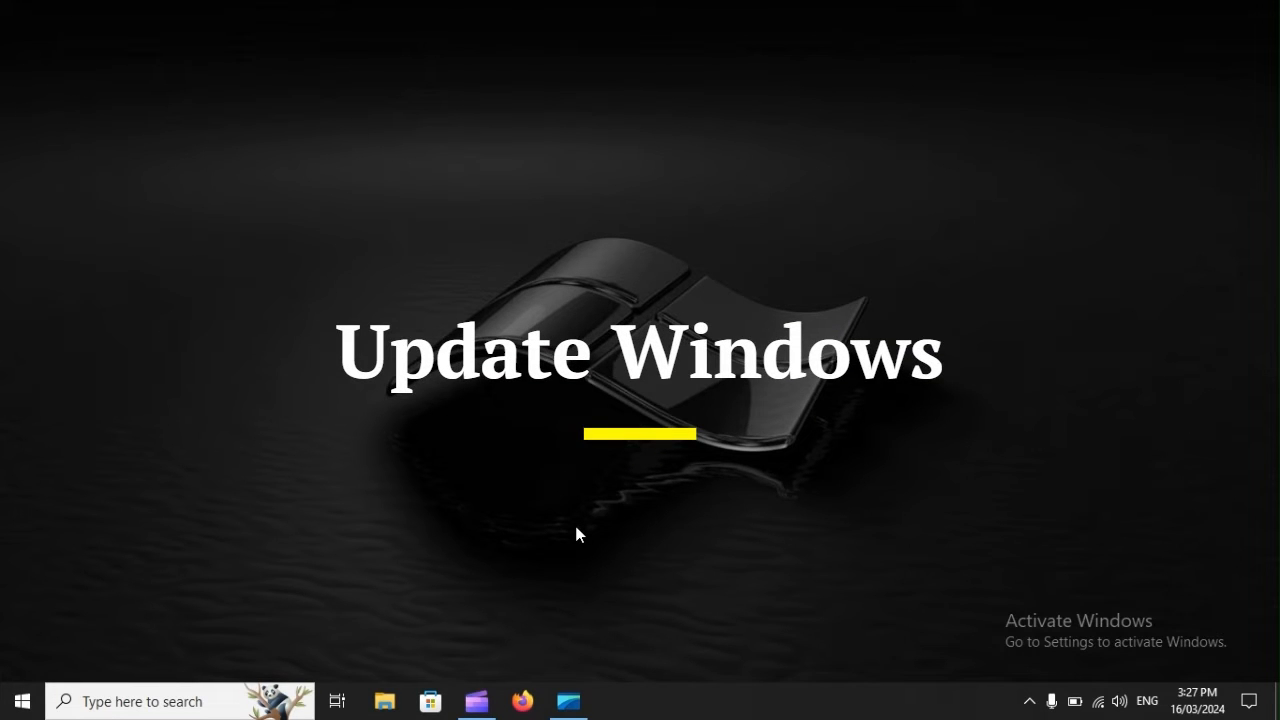
Step: Go to Settings > Update & Security > Windows Update, which shows the PC is up to date
key(Win+i)
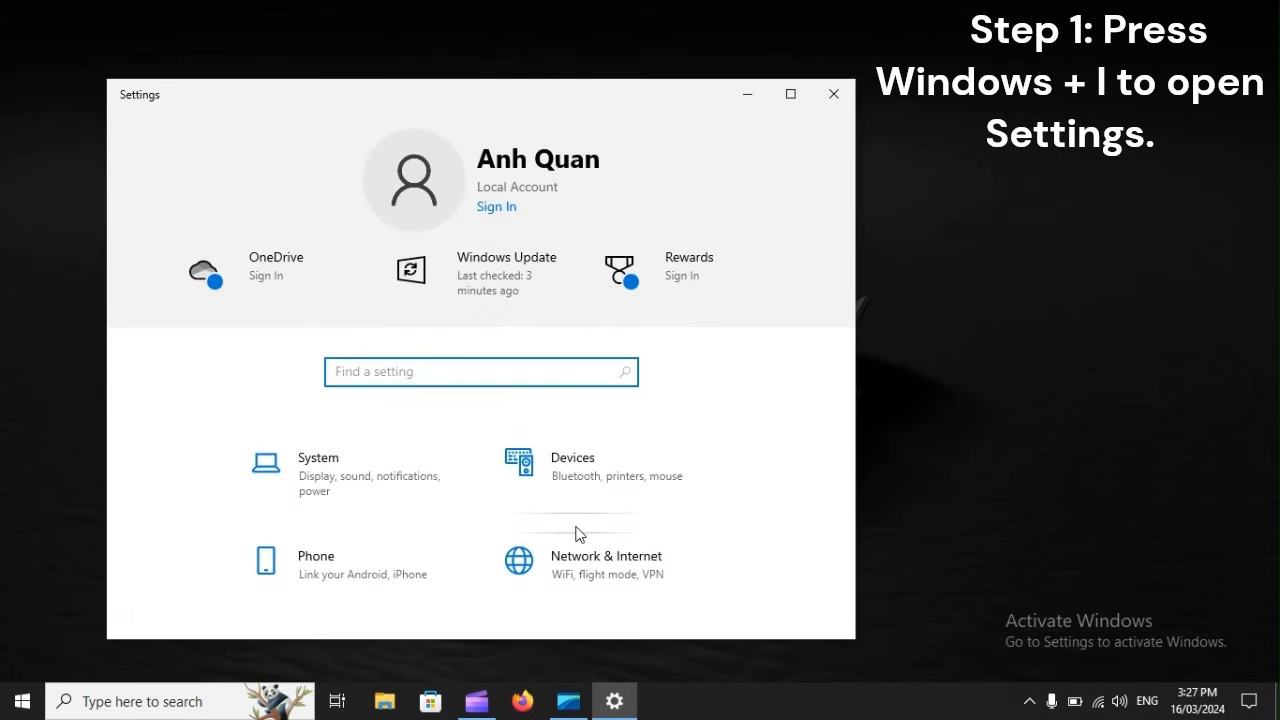
scroll(down, 3)
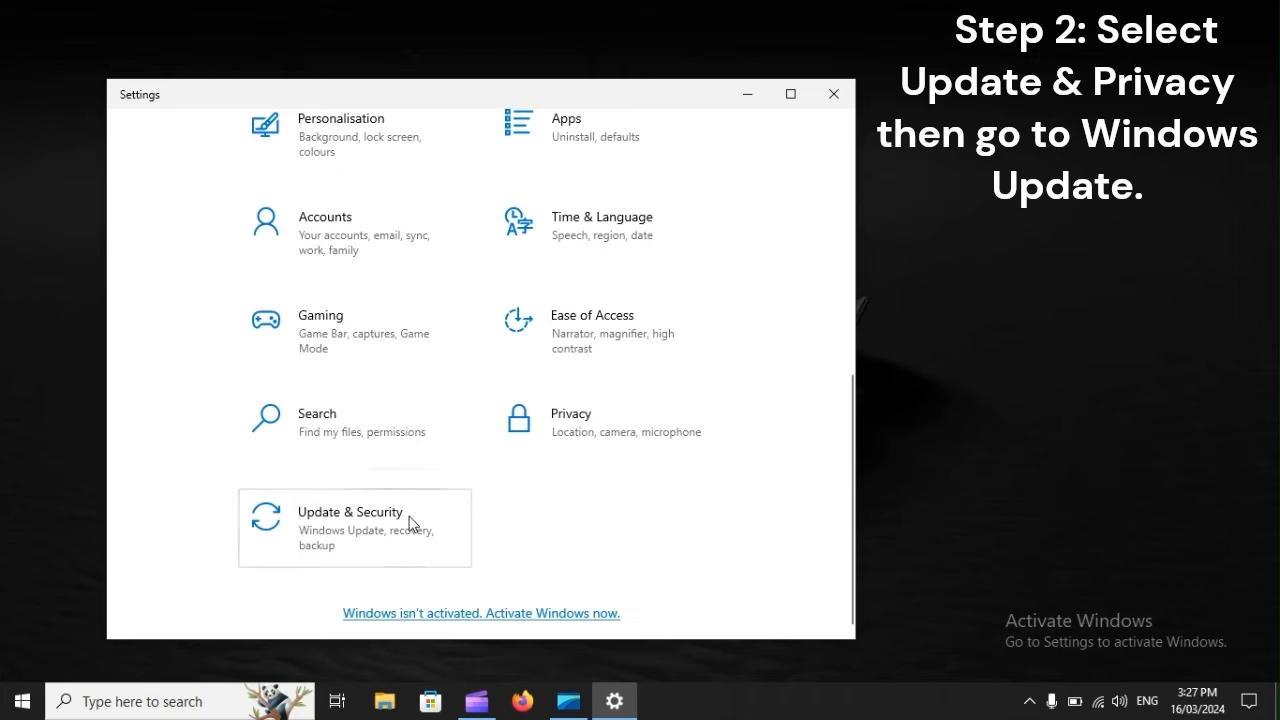
click(350, 528)
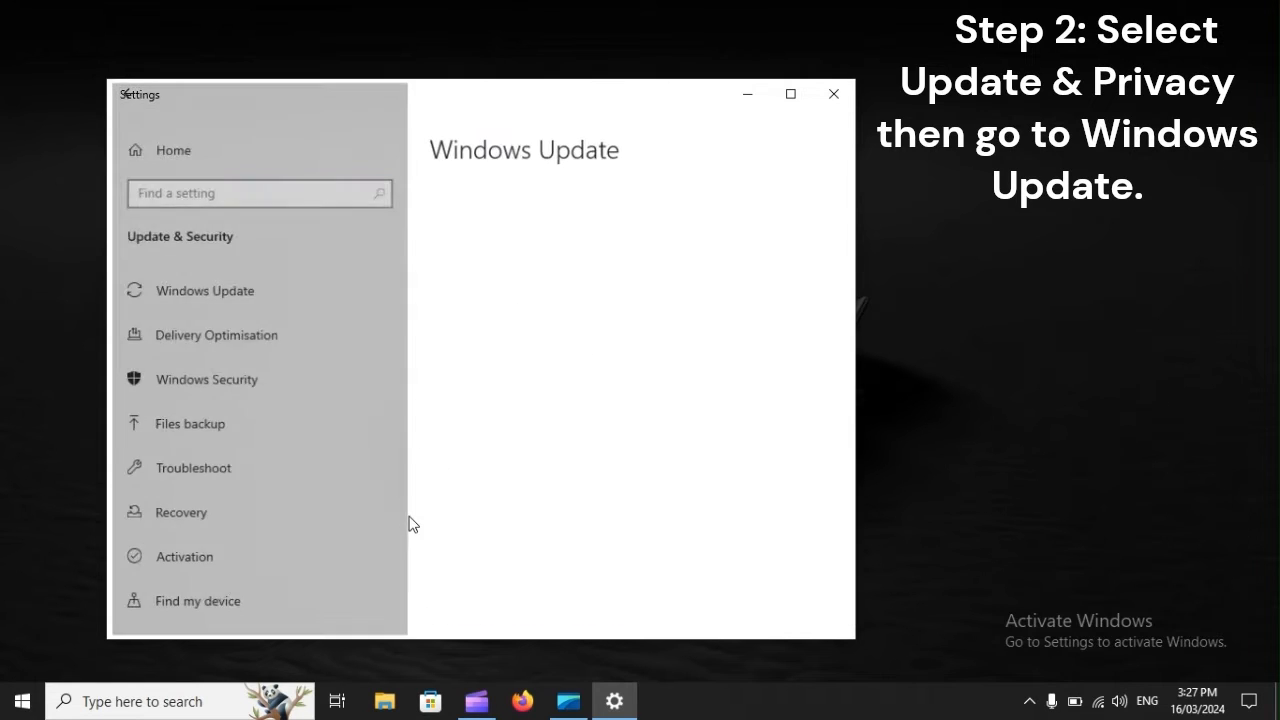
click(204, 290)
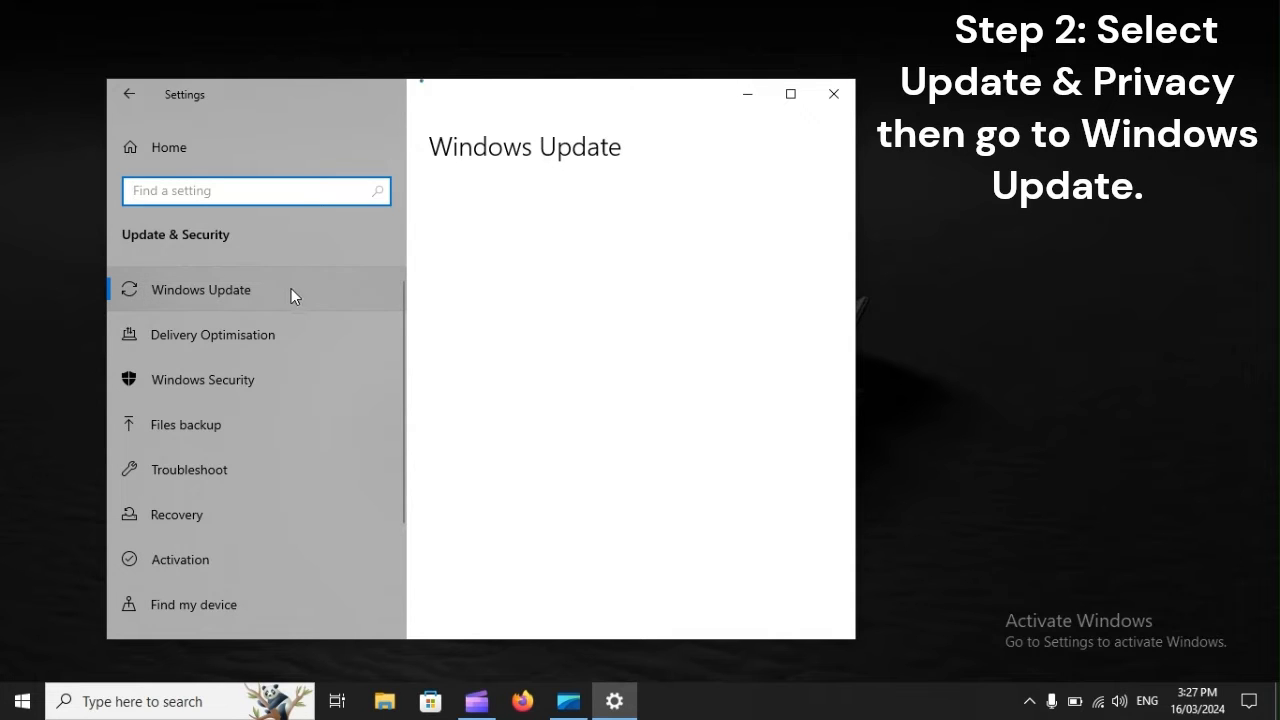
click(200, 289)
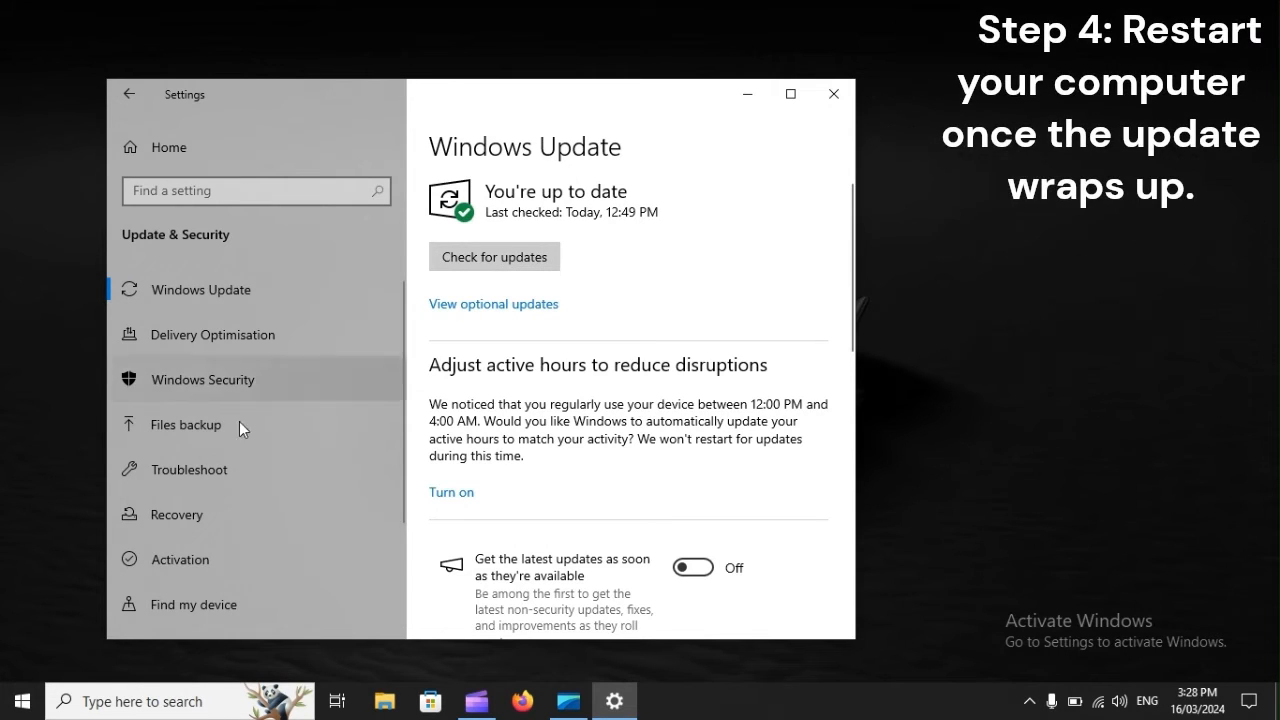
Step: Restart the PC from the Start menu's Power options
click(22, 700)
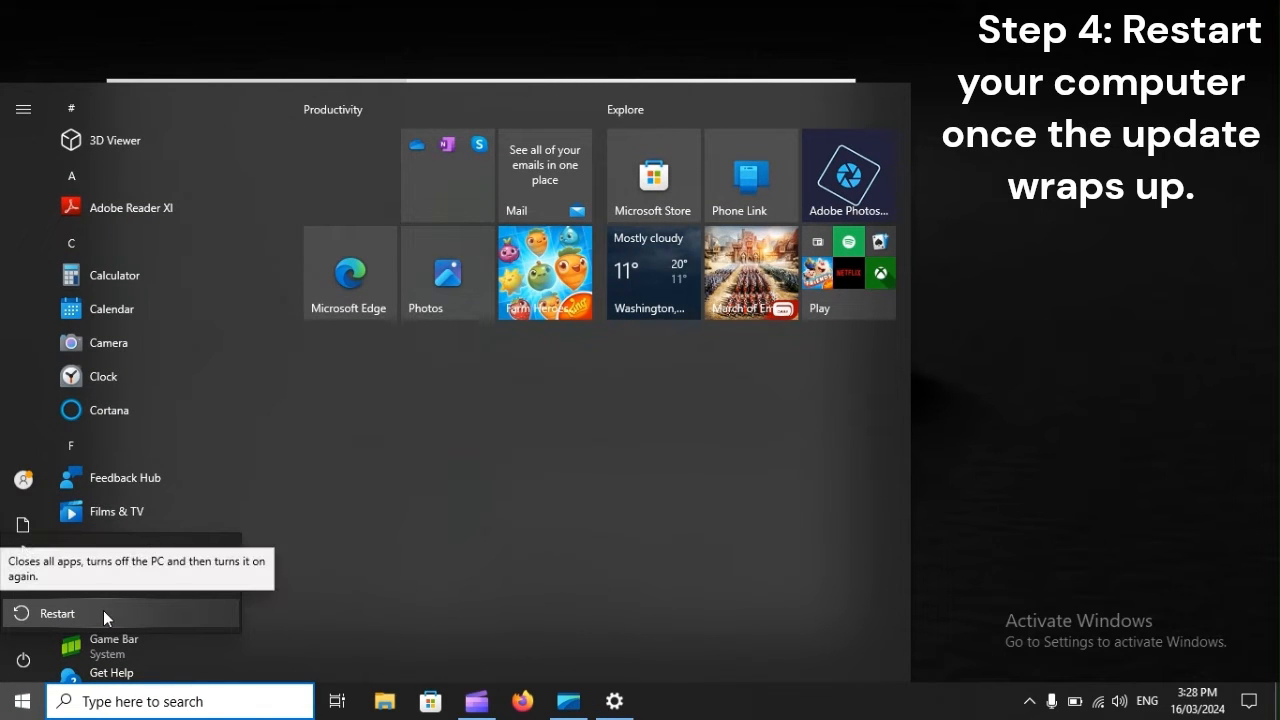
click(58, 613)
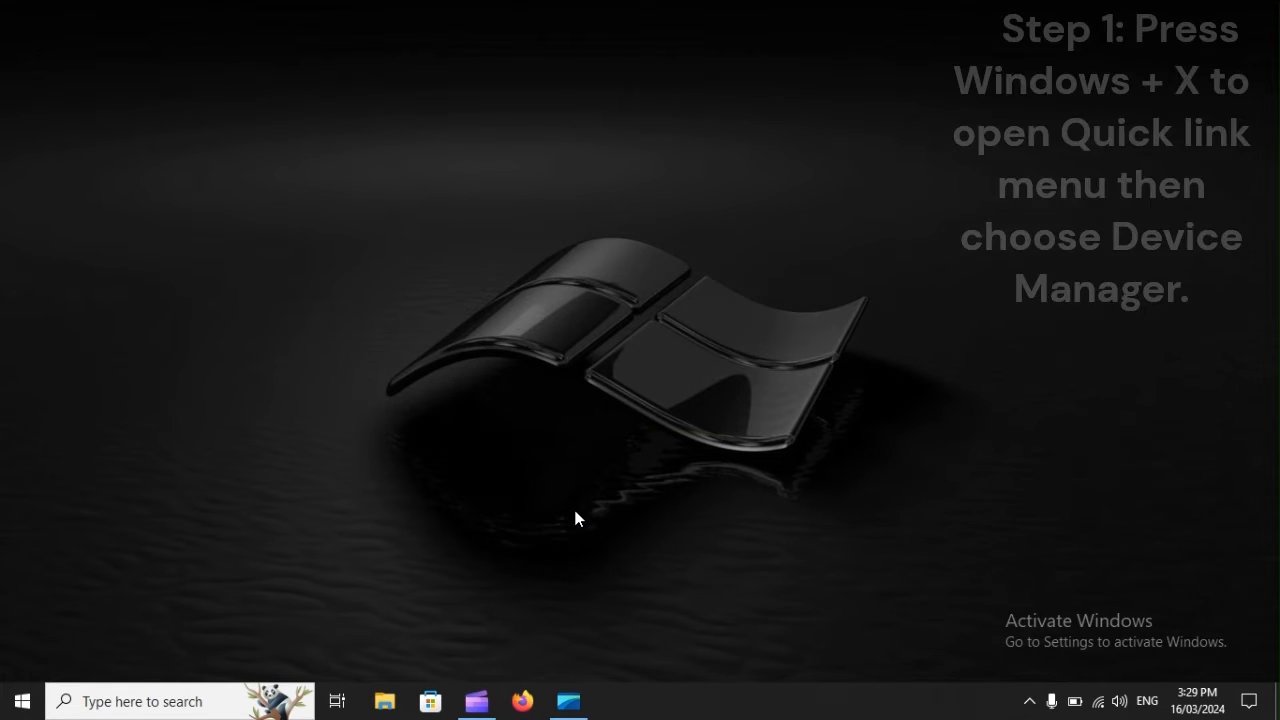
Step: Open Device Manager from the Win+X quick link menu
key(Win+X)
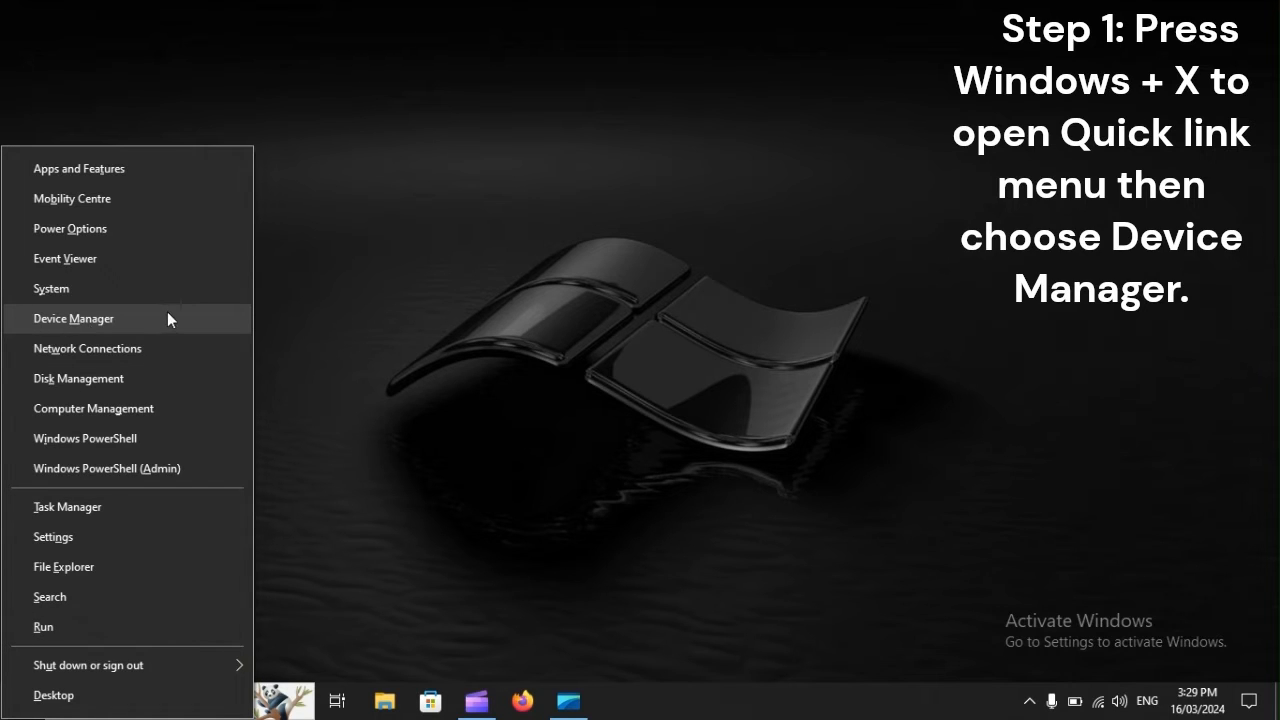
mouse_move(178, 322)
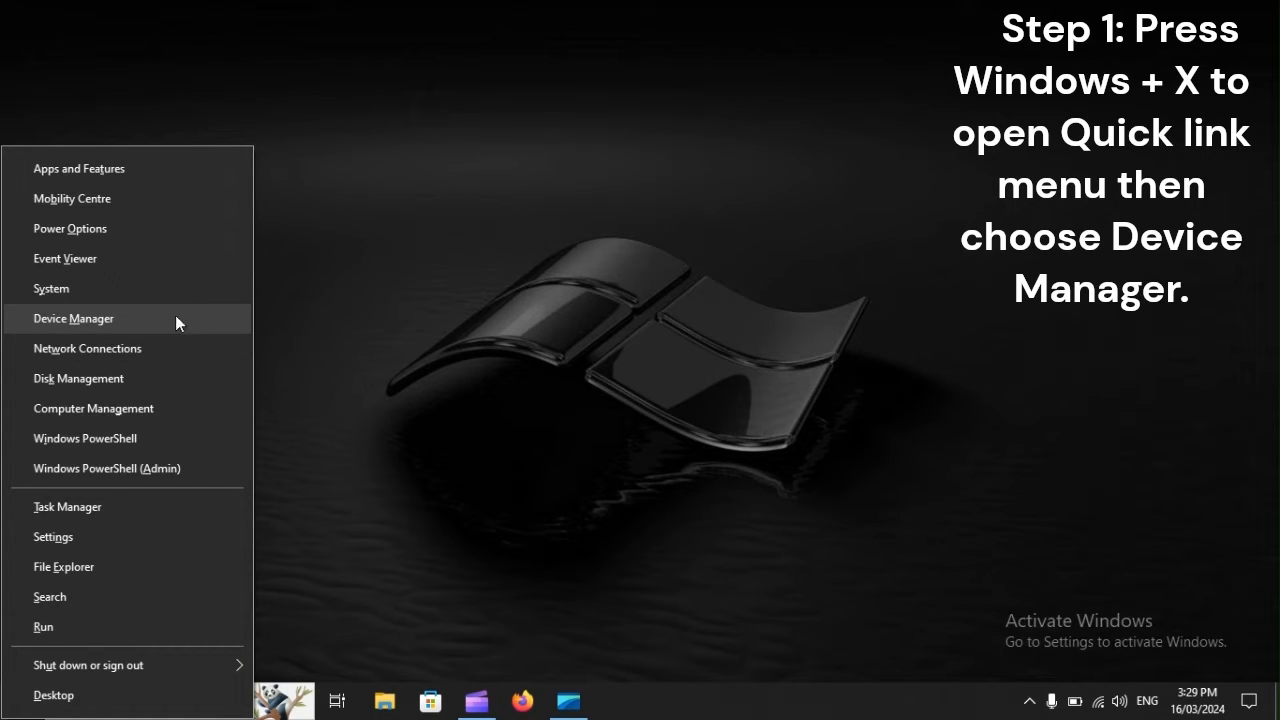
click(73, 318)
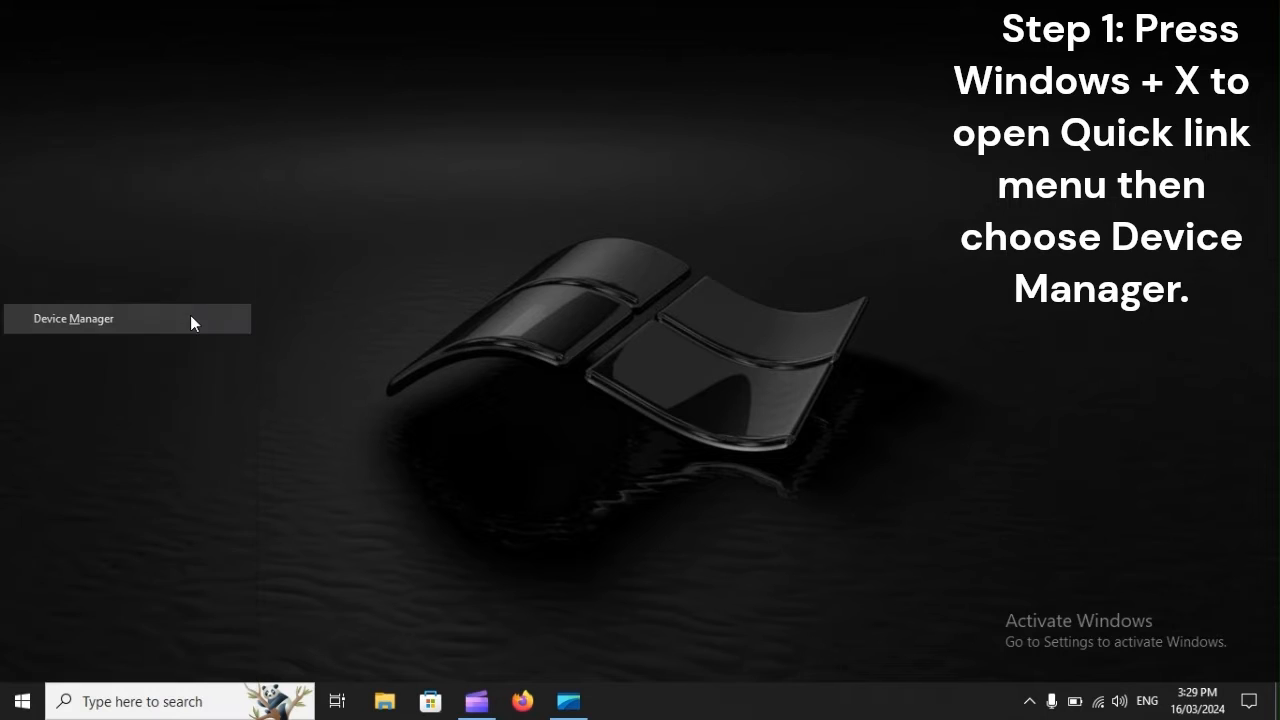
click(73, 318)
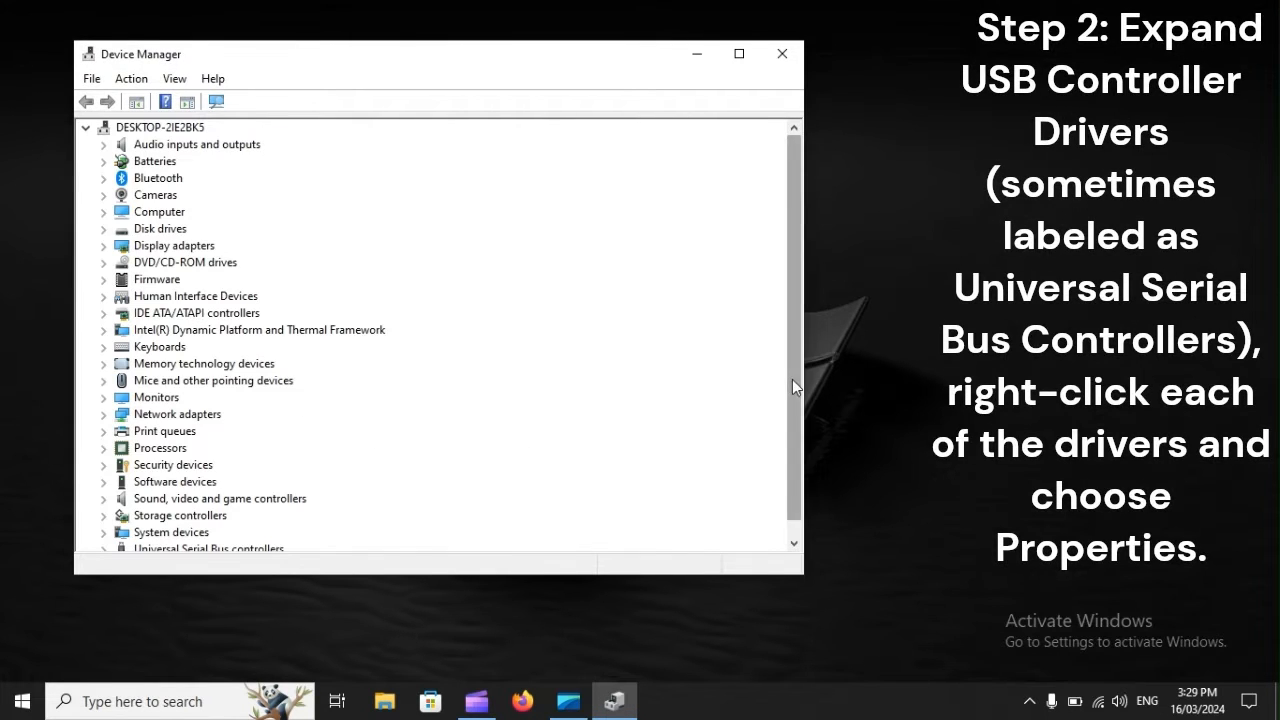
Step: Expand Universal Serial Bus controllers and open the Intel USB 3.0 eXtensible Host Controller's Properties
scroll(down, 3)
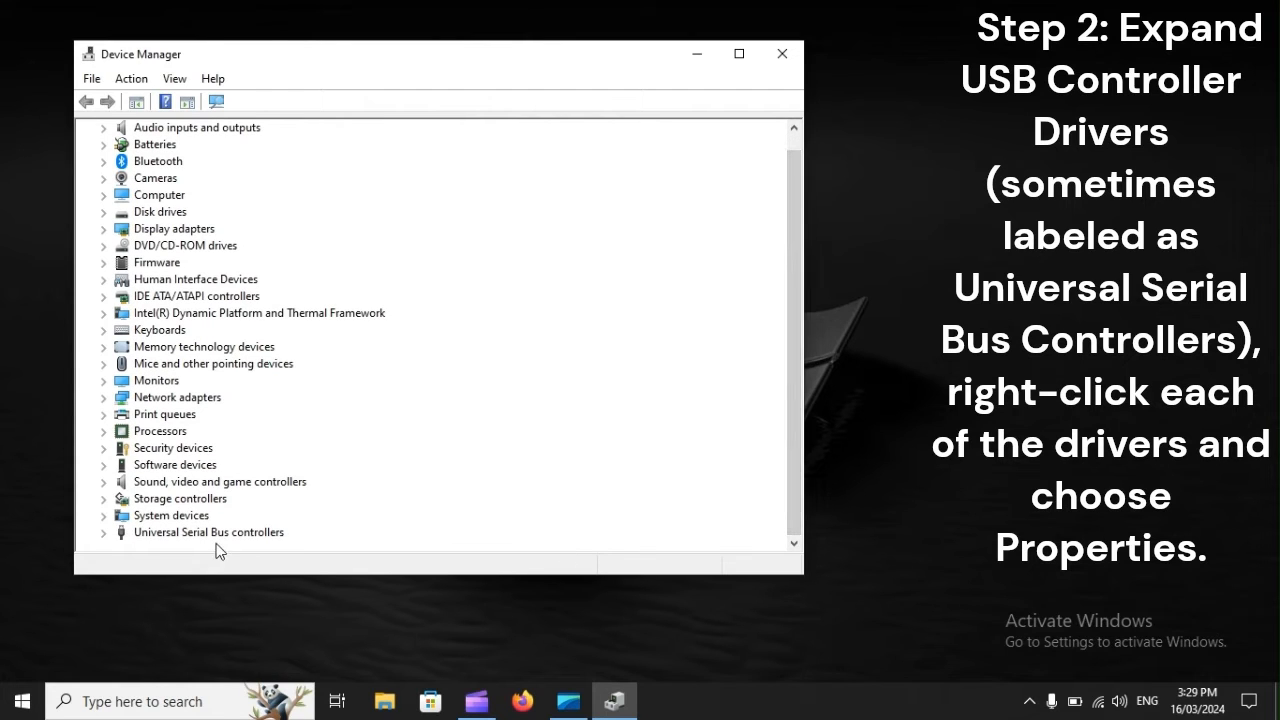
click(208, 531)
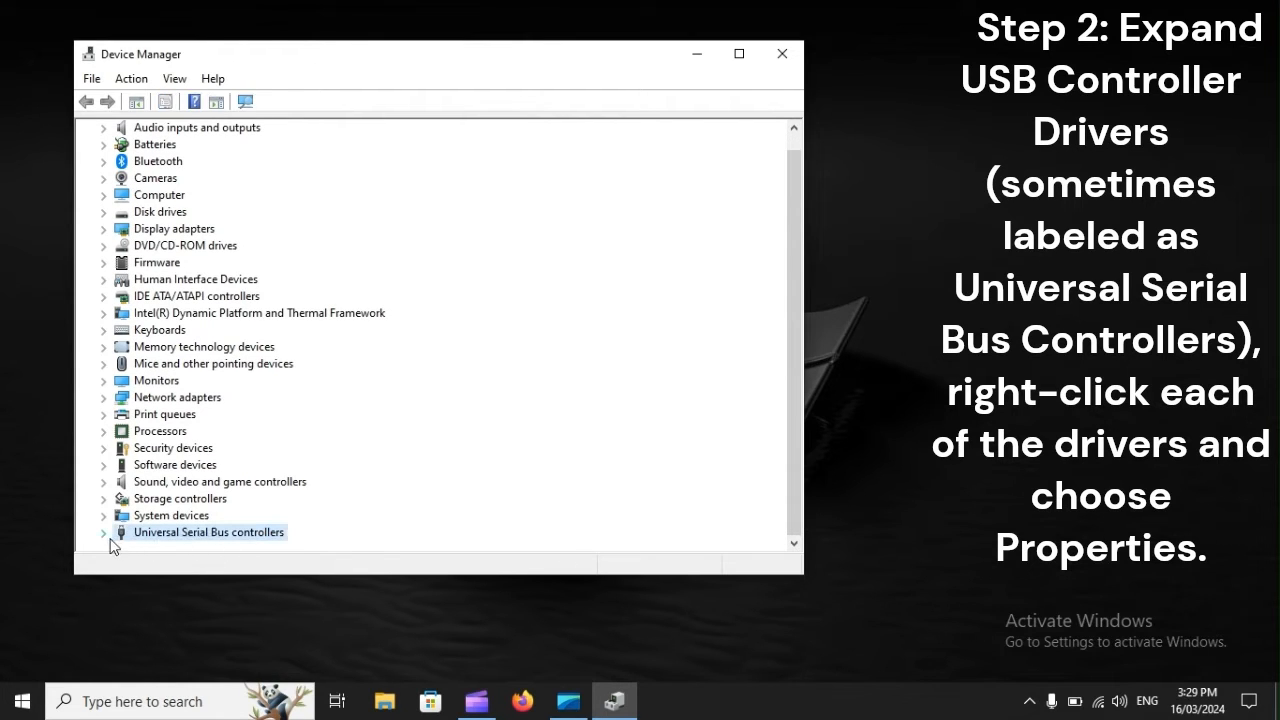
click(104, 532)
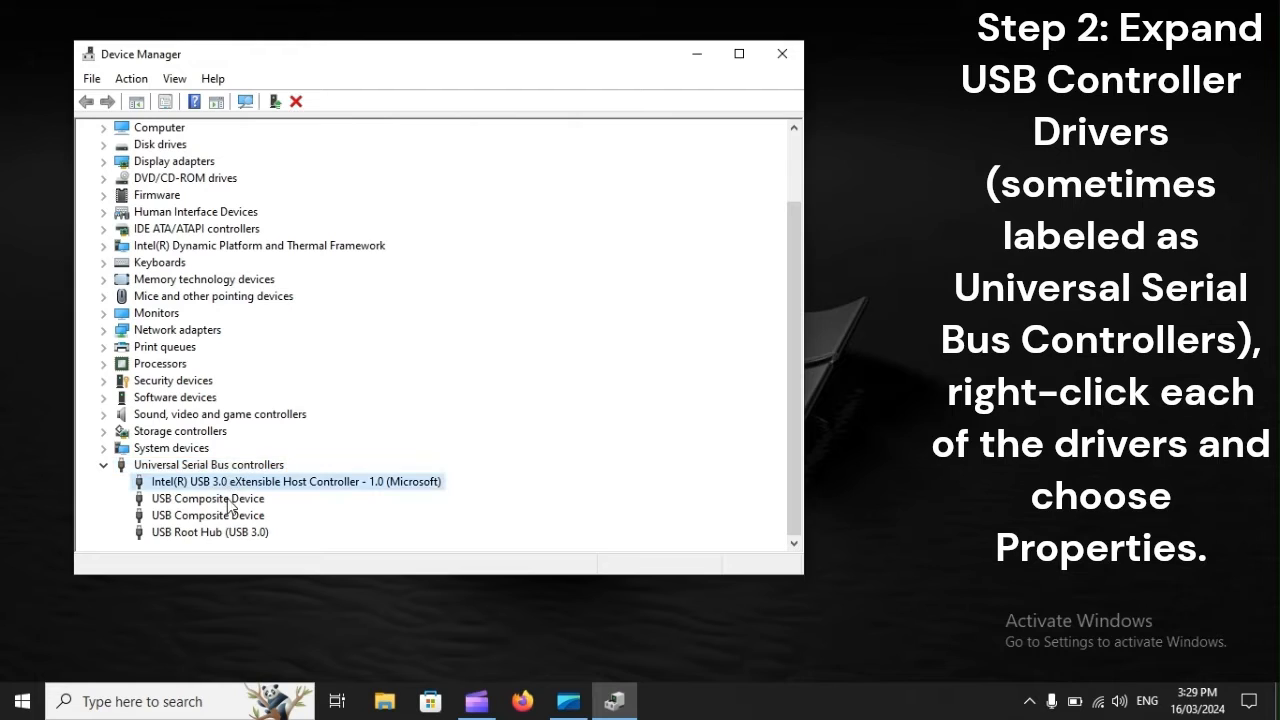
click(210, 531)
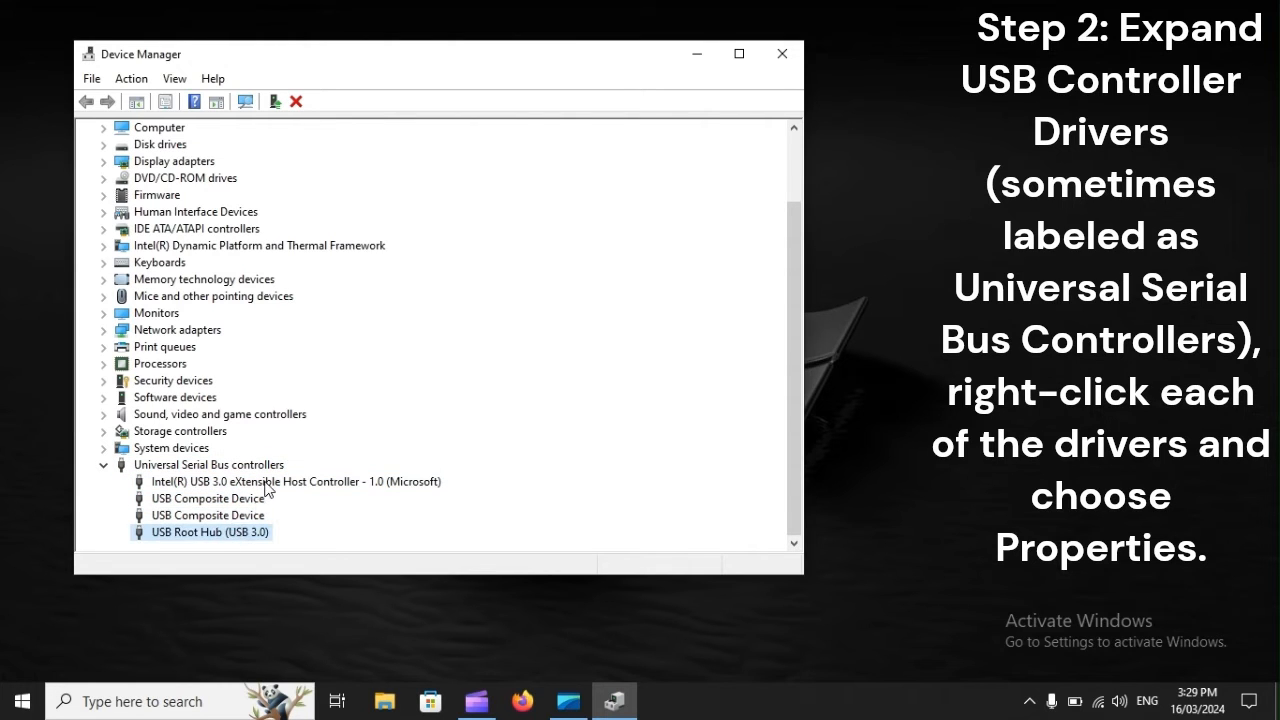
right_click(290, 481)
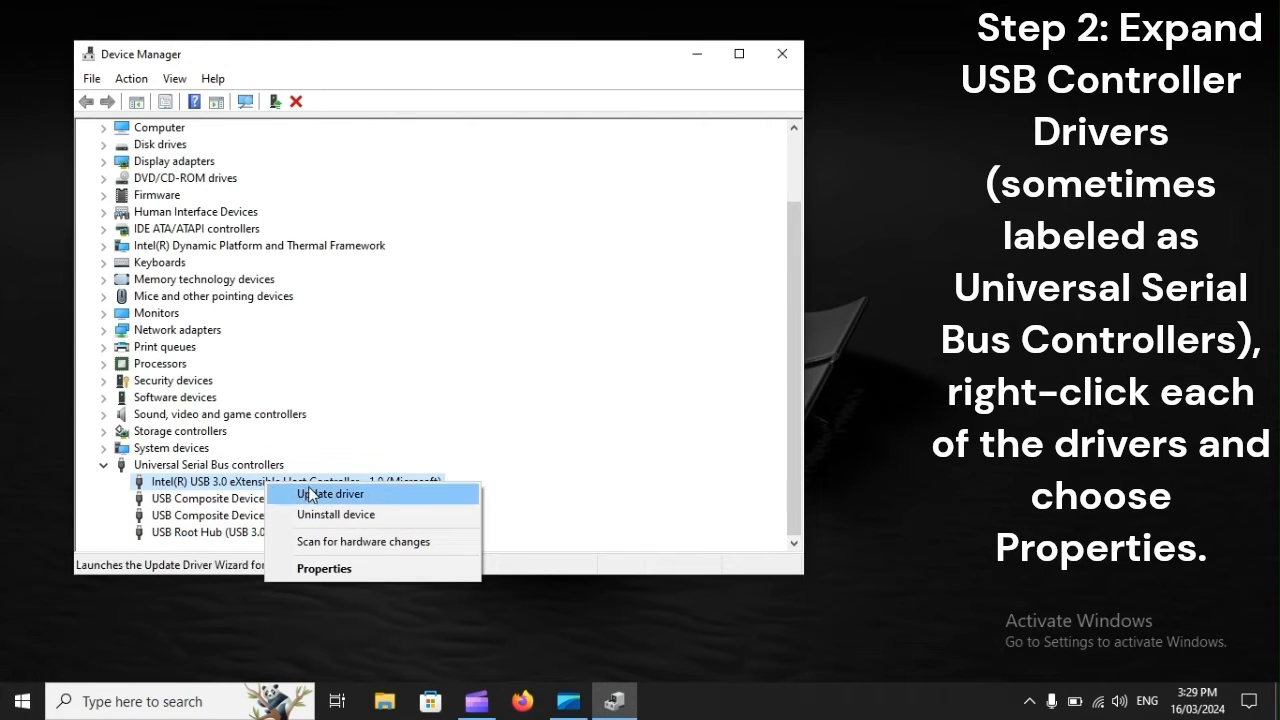
mouse_move(324, 568)
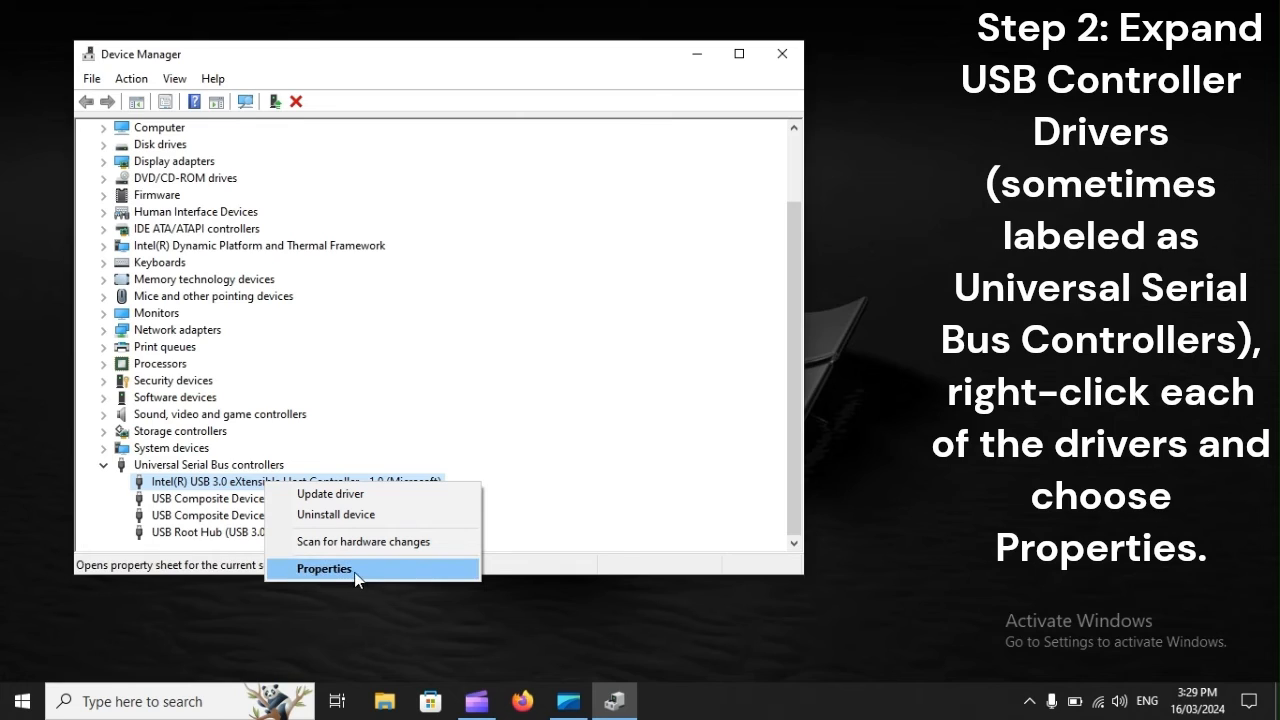
mouse_move(280, 575)
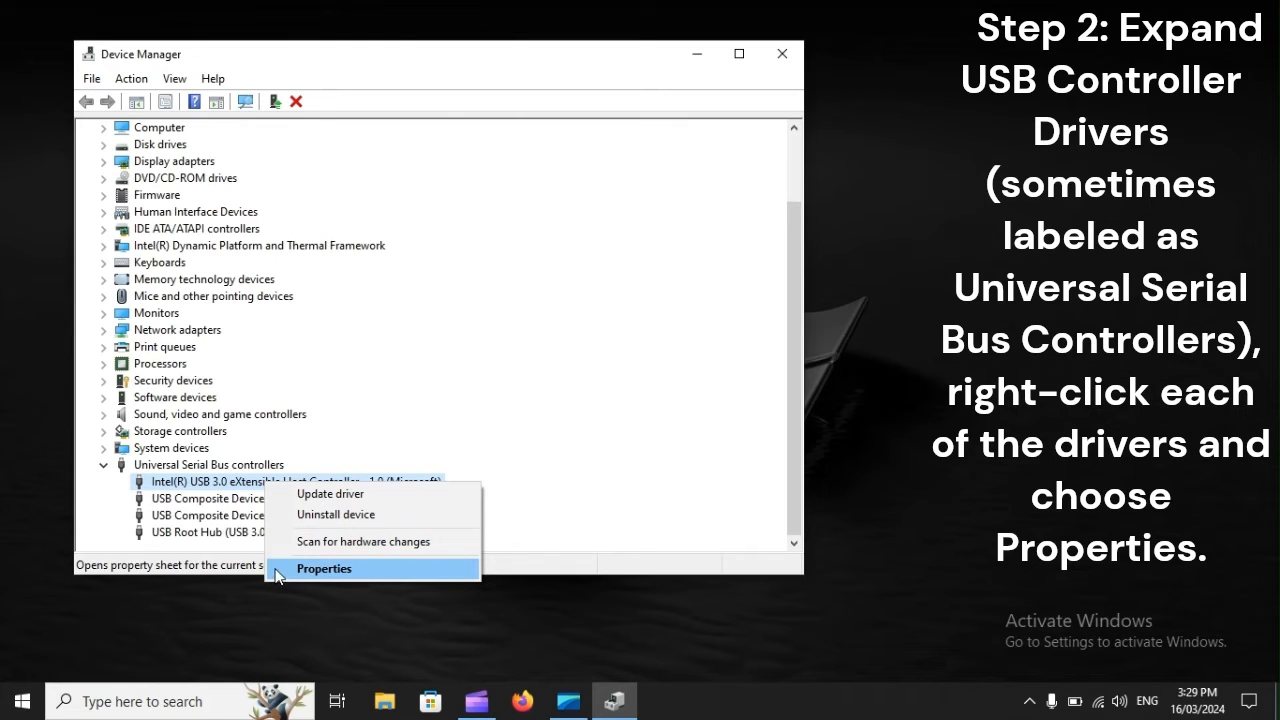
click(323, 568)
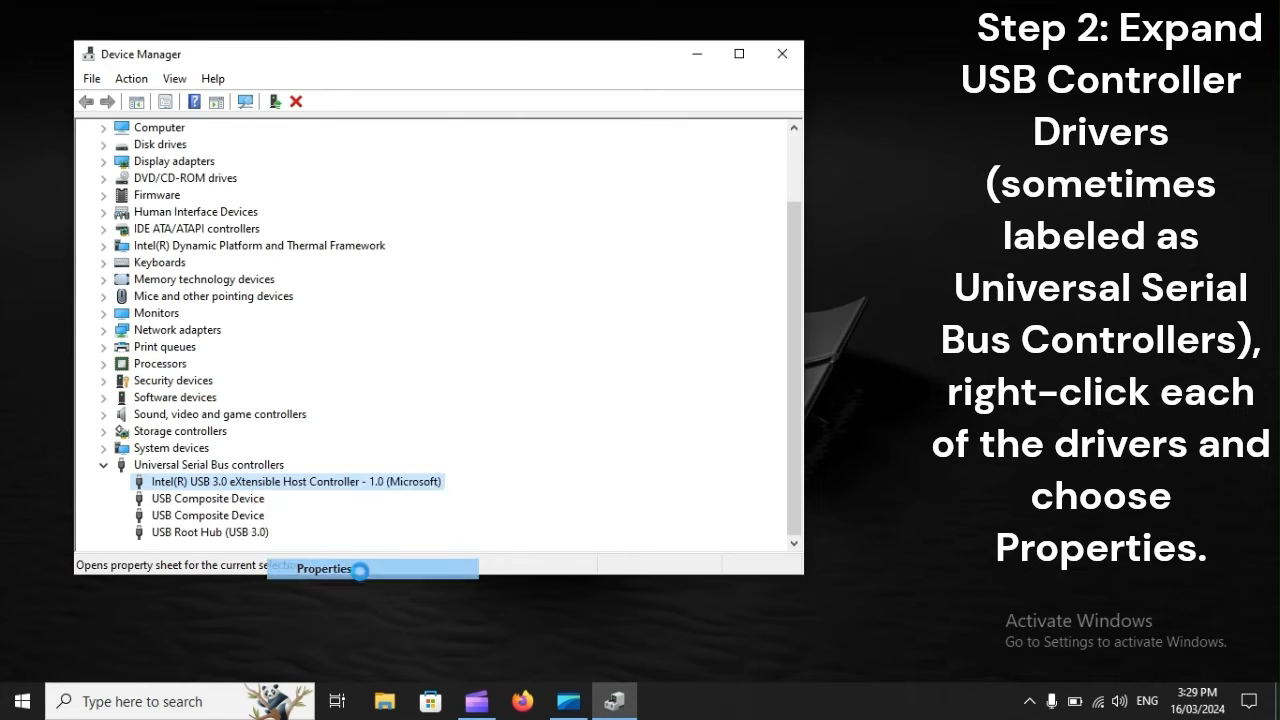
Step: Launch Update Driver from the Intel USB 3.0 controller's Driver tab, then begin restarting
click(323, 568)
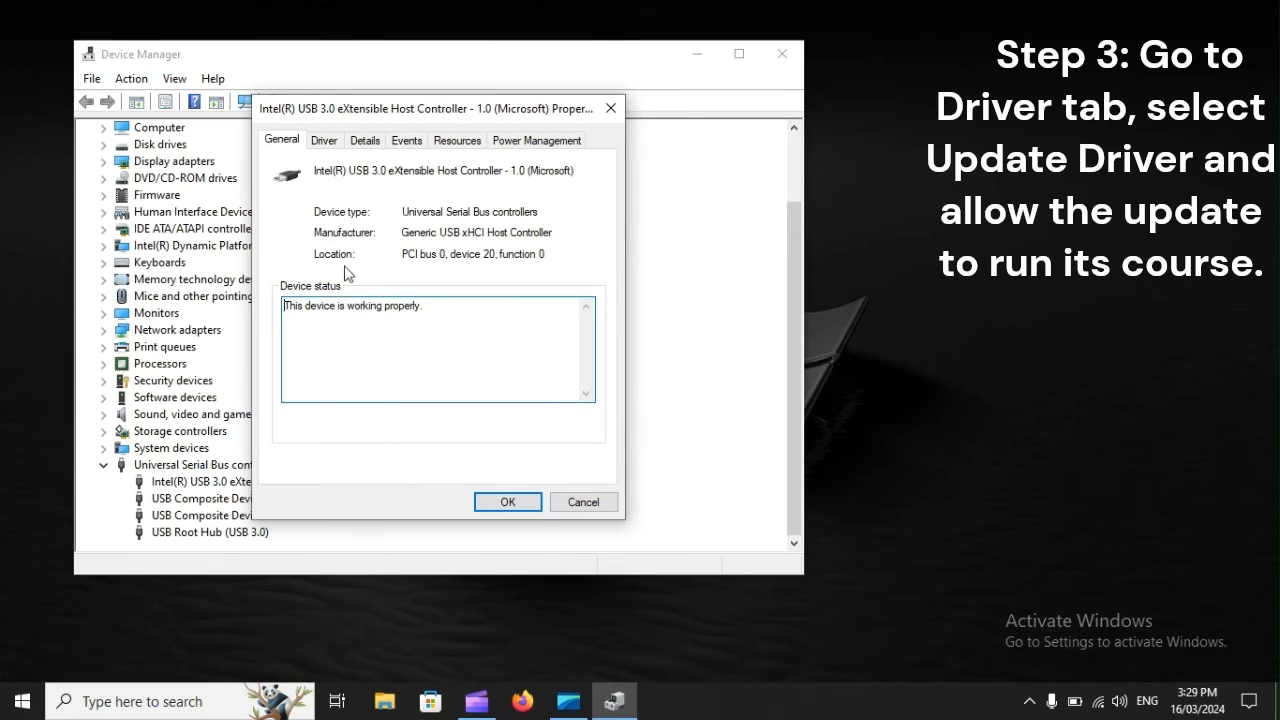
click(323, 139)
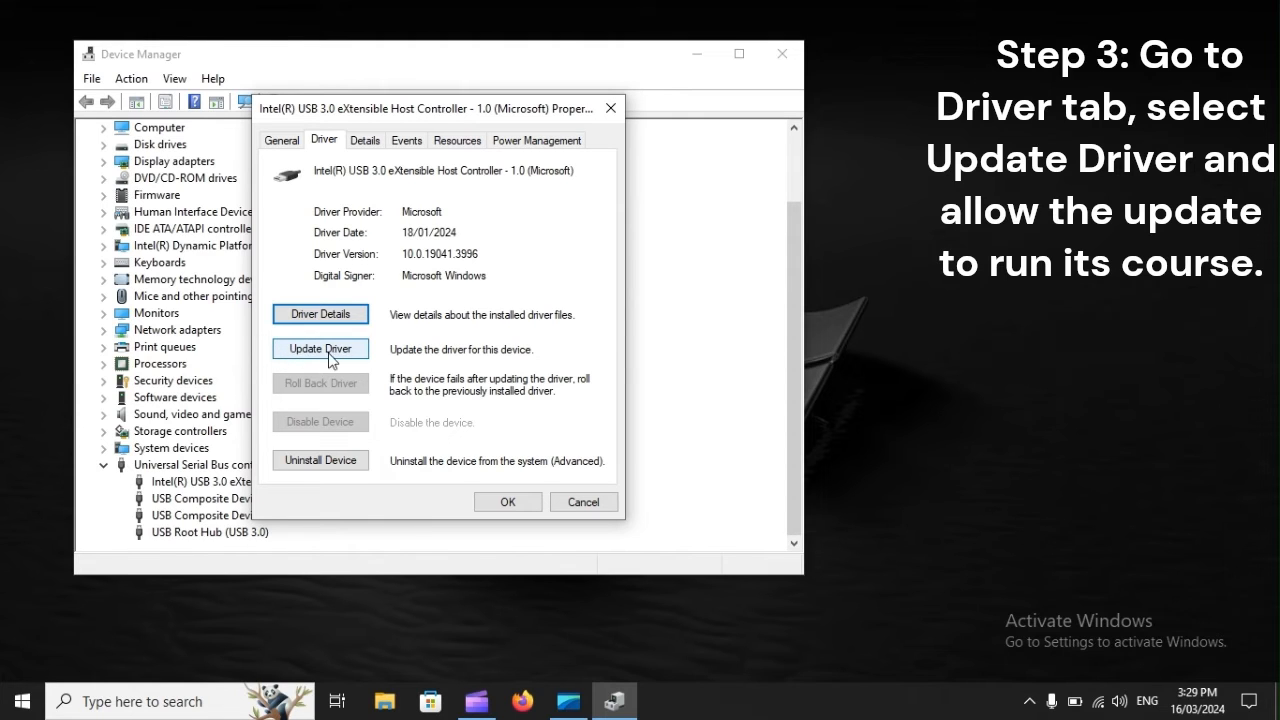
click(320, 348)
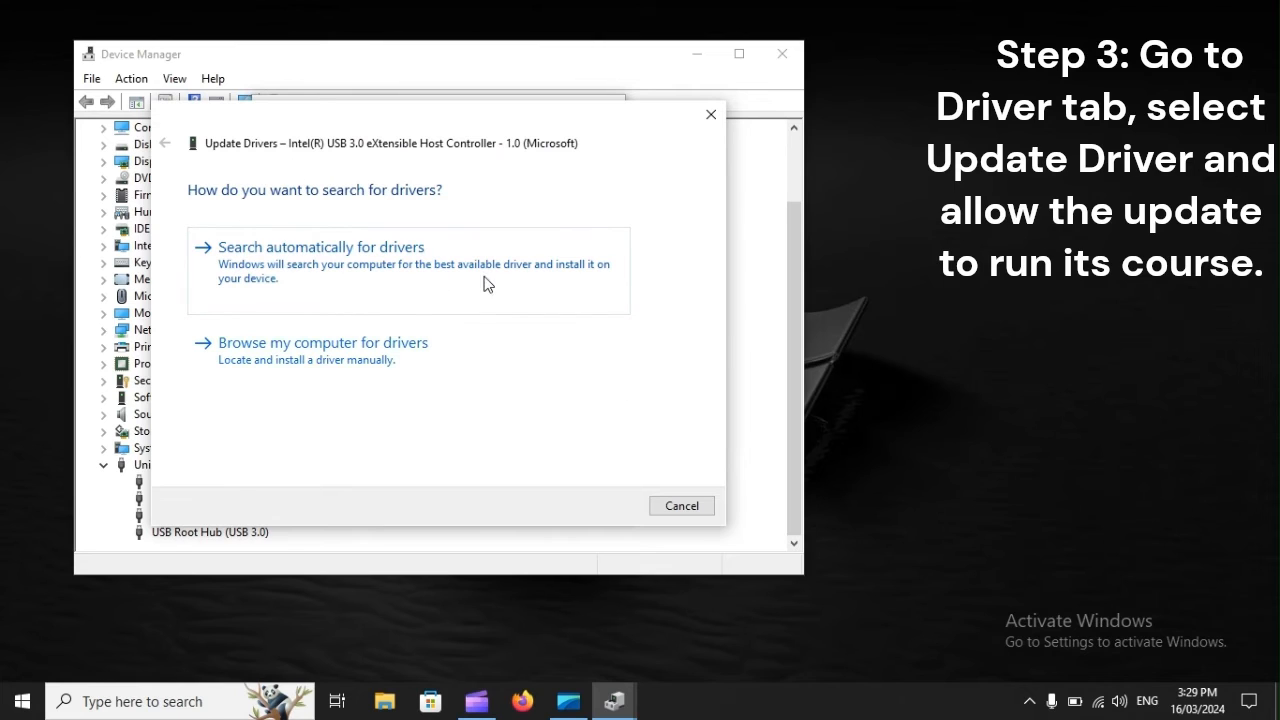
mouse_move(222, 274)
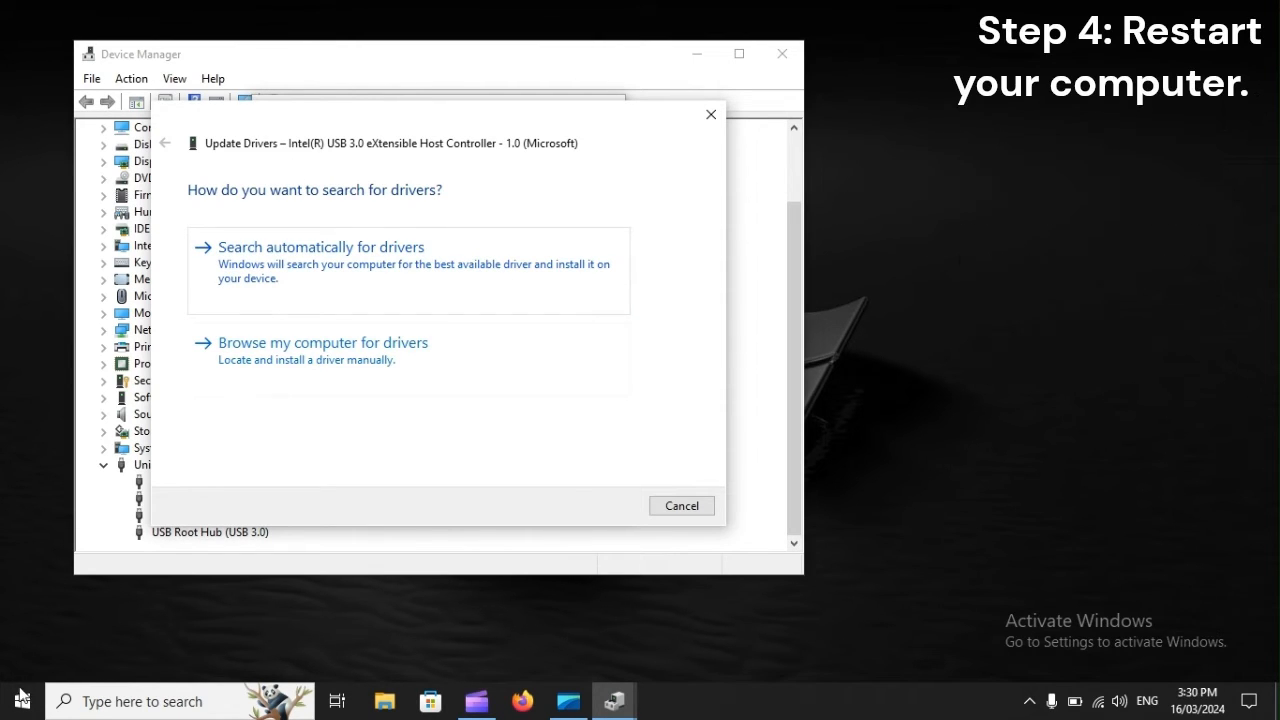
click(15, 699)
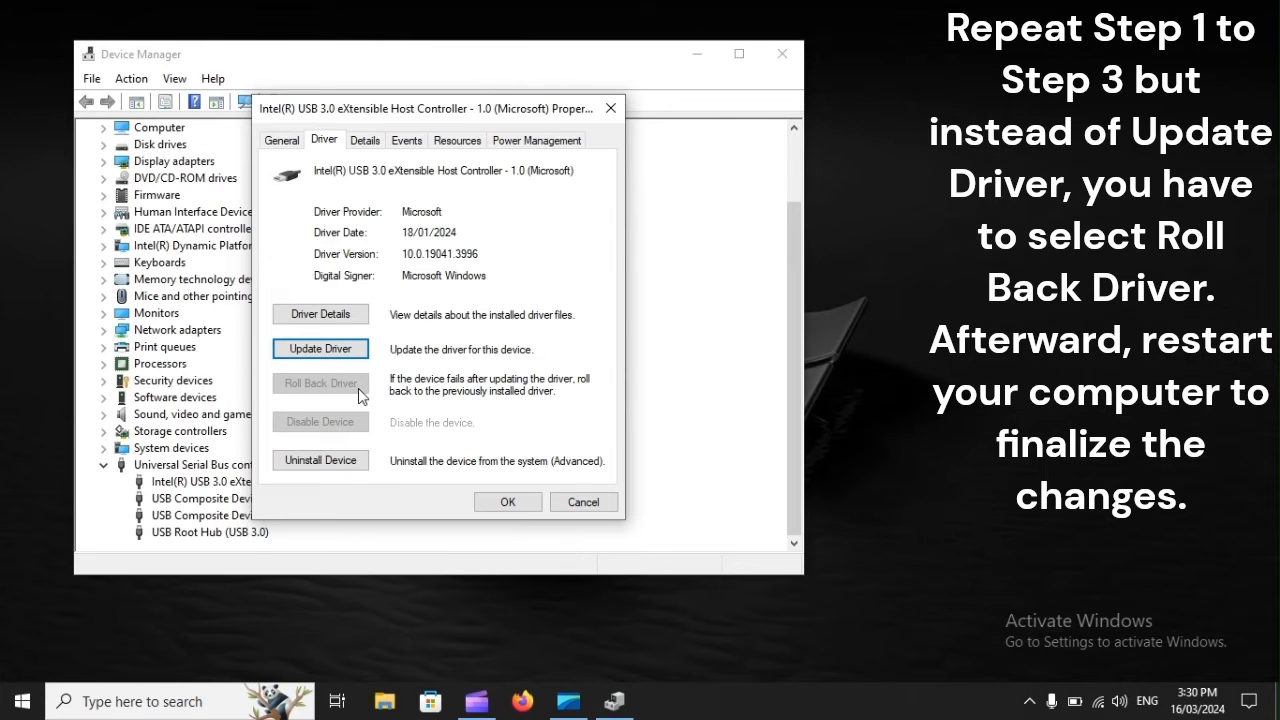
mouse_move(290, 385)
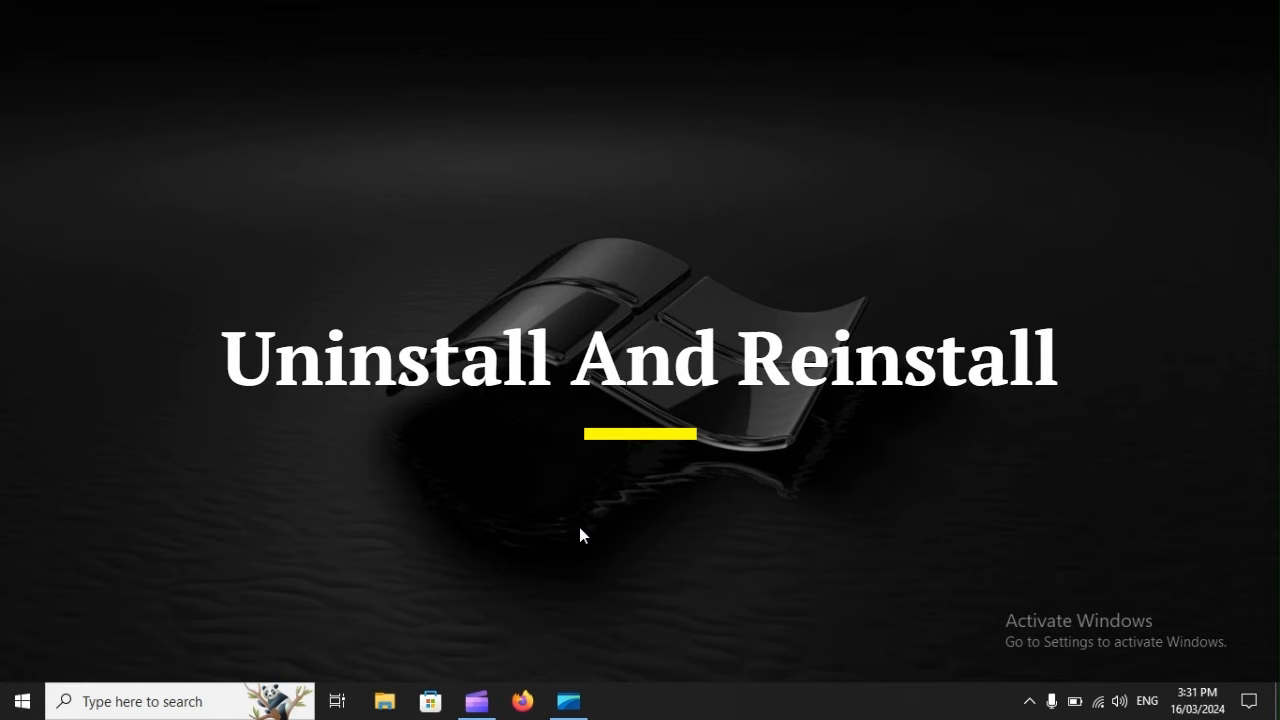
Step: Bring up the Win+X quick link menu listing Device Manager
key(Win+X)
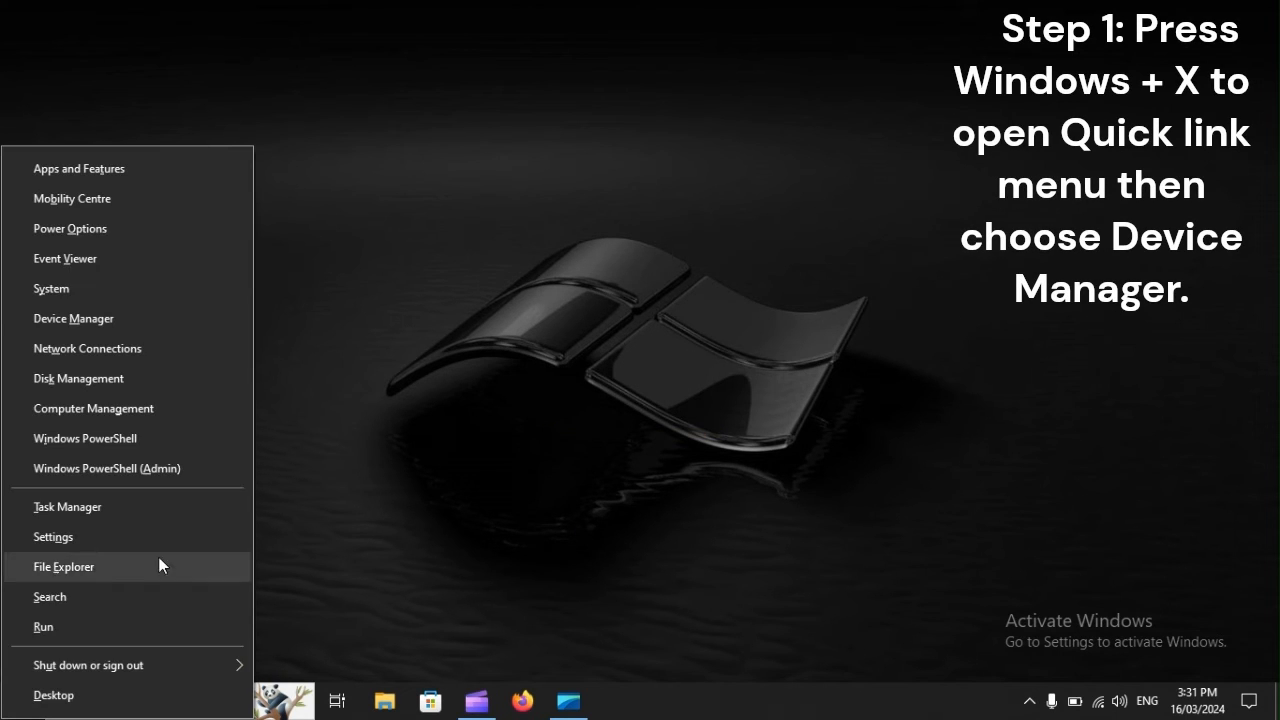
mouse_move(73, 318)
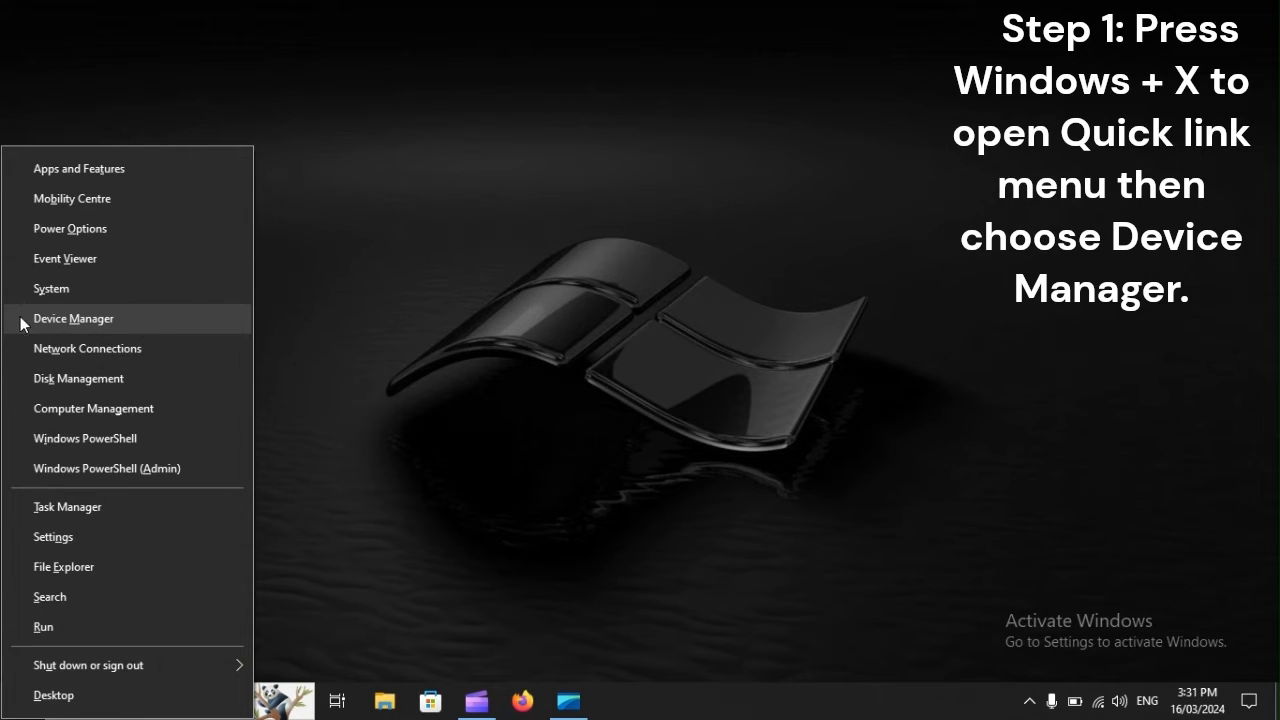
mouse_move(115, 330)
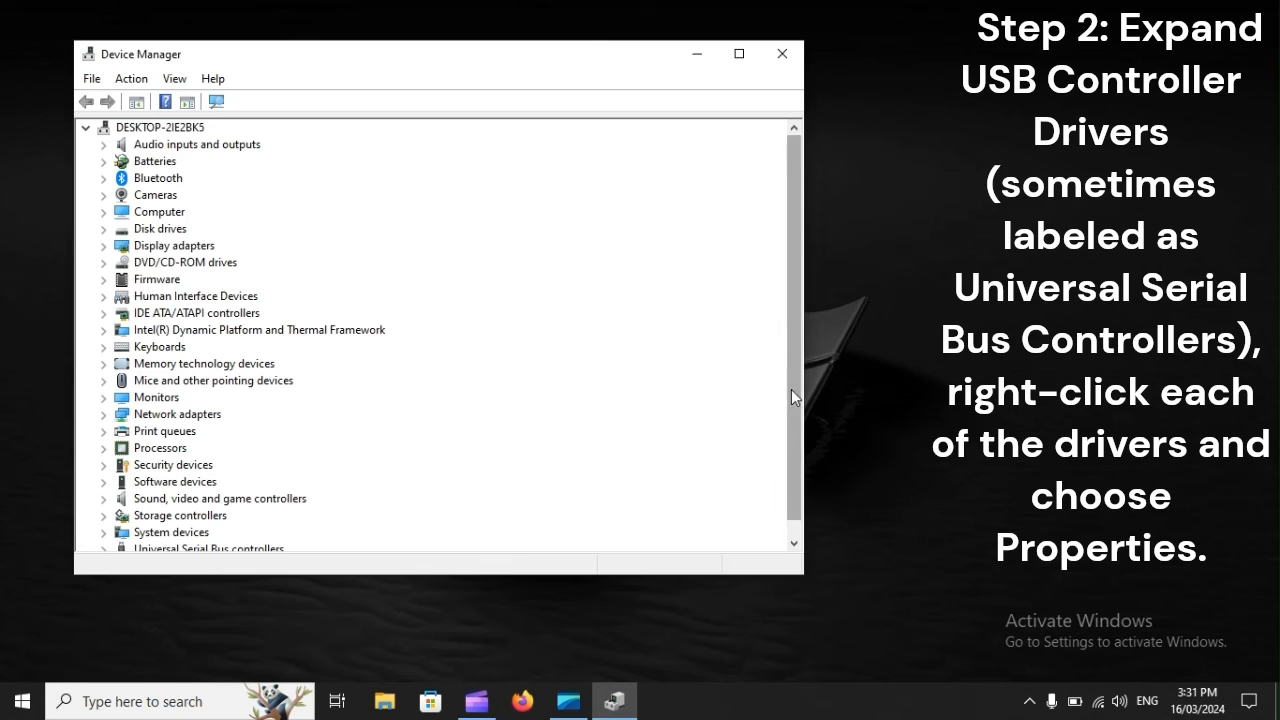
Step: Expand Universal Serial Bus controllers and open the Intel USB 3.0 host controller's Properties
scroll(down, 3)
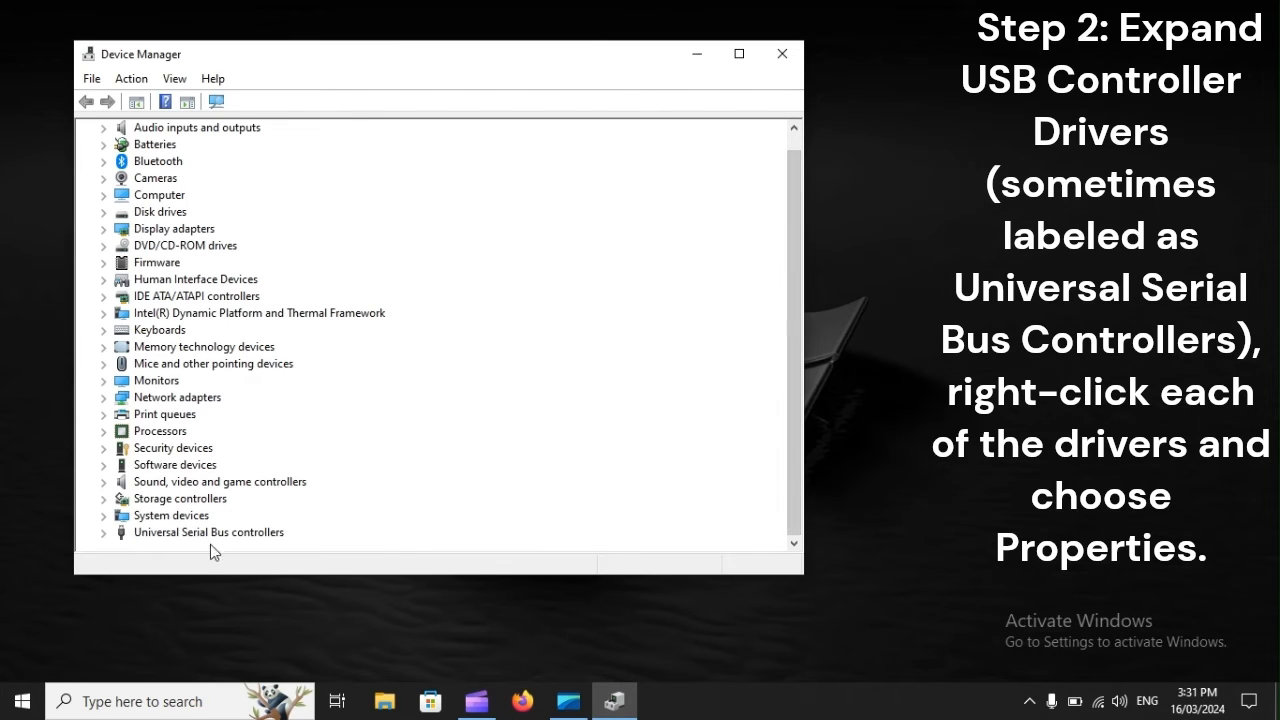
click(104, 532)
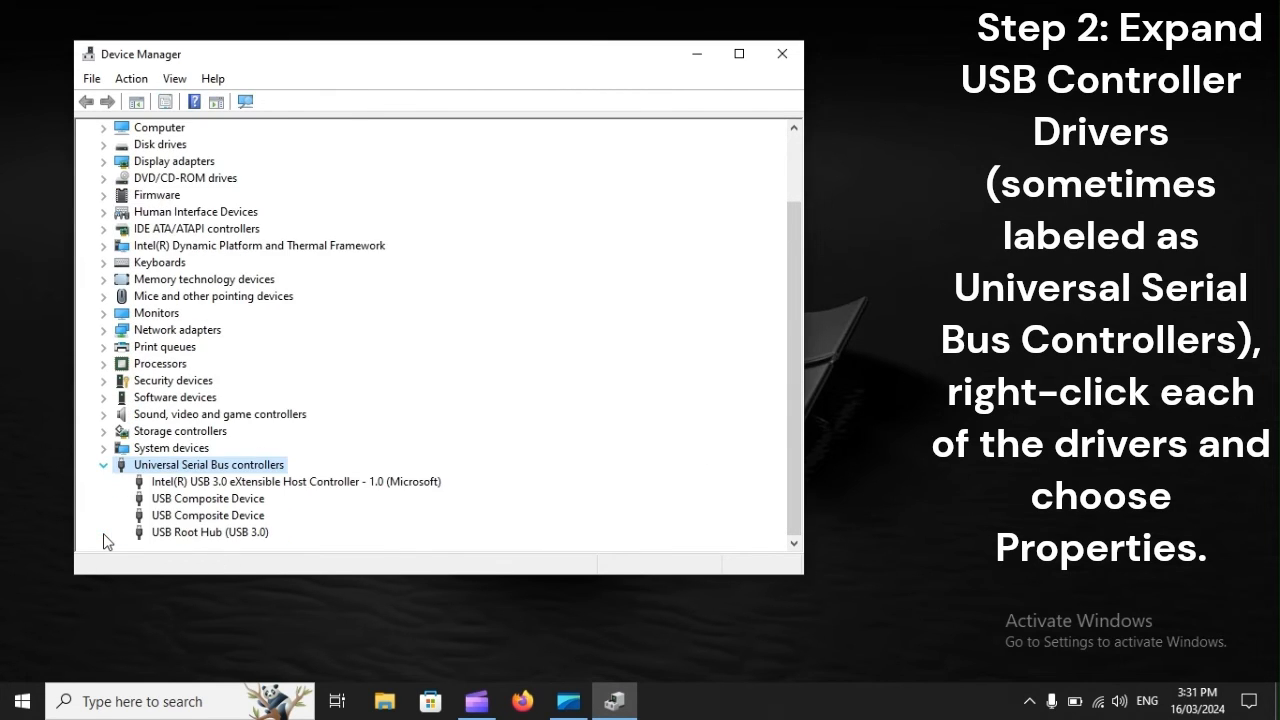
click(207, 515)
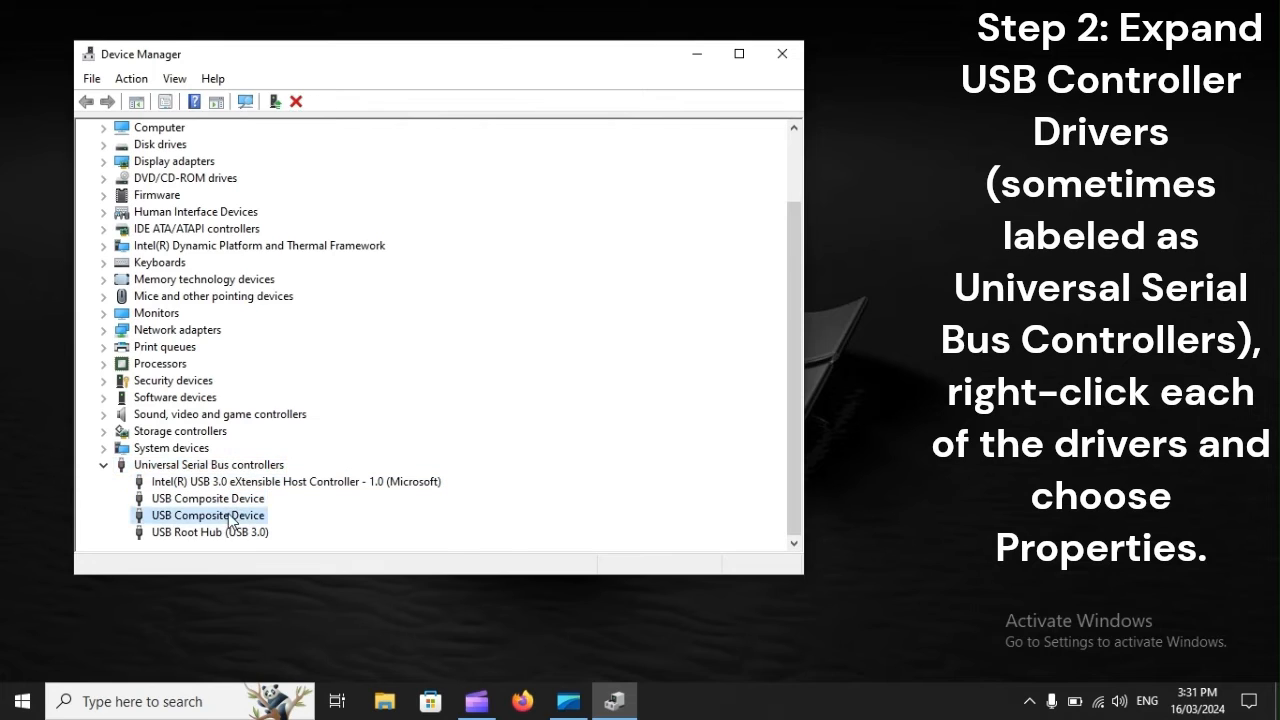
click(296, 481)
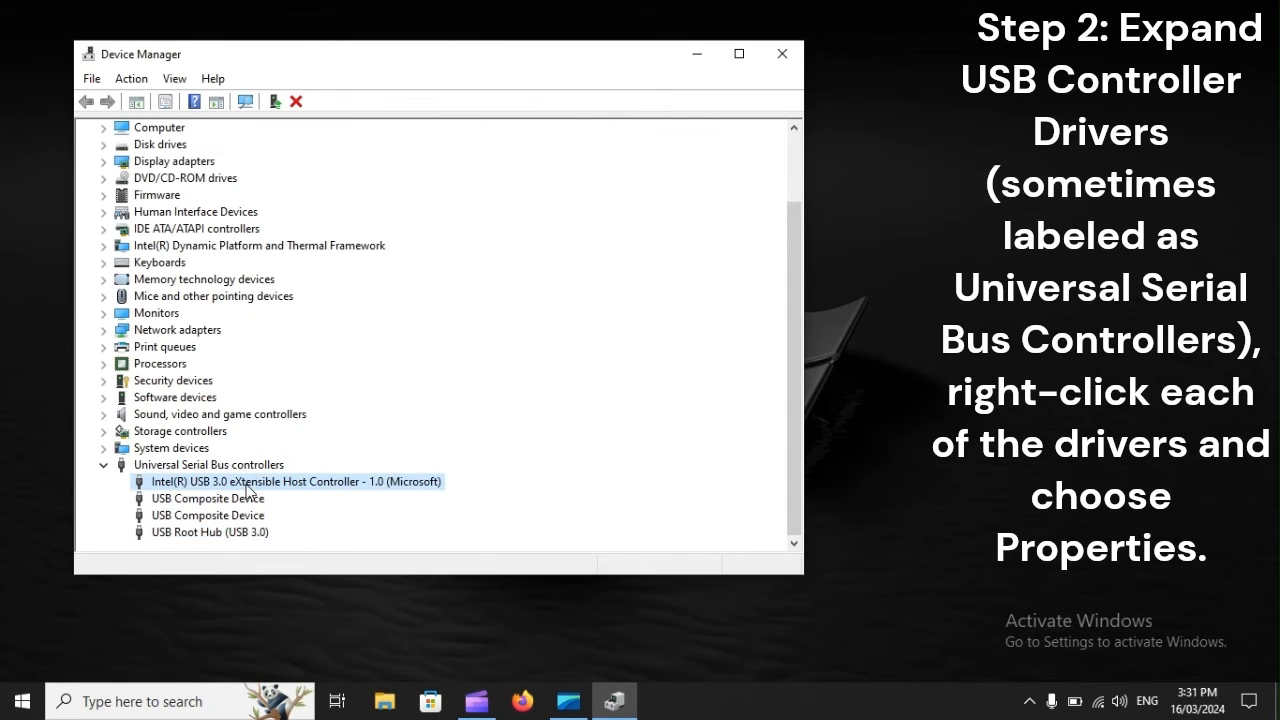
right_click(290, 481)
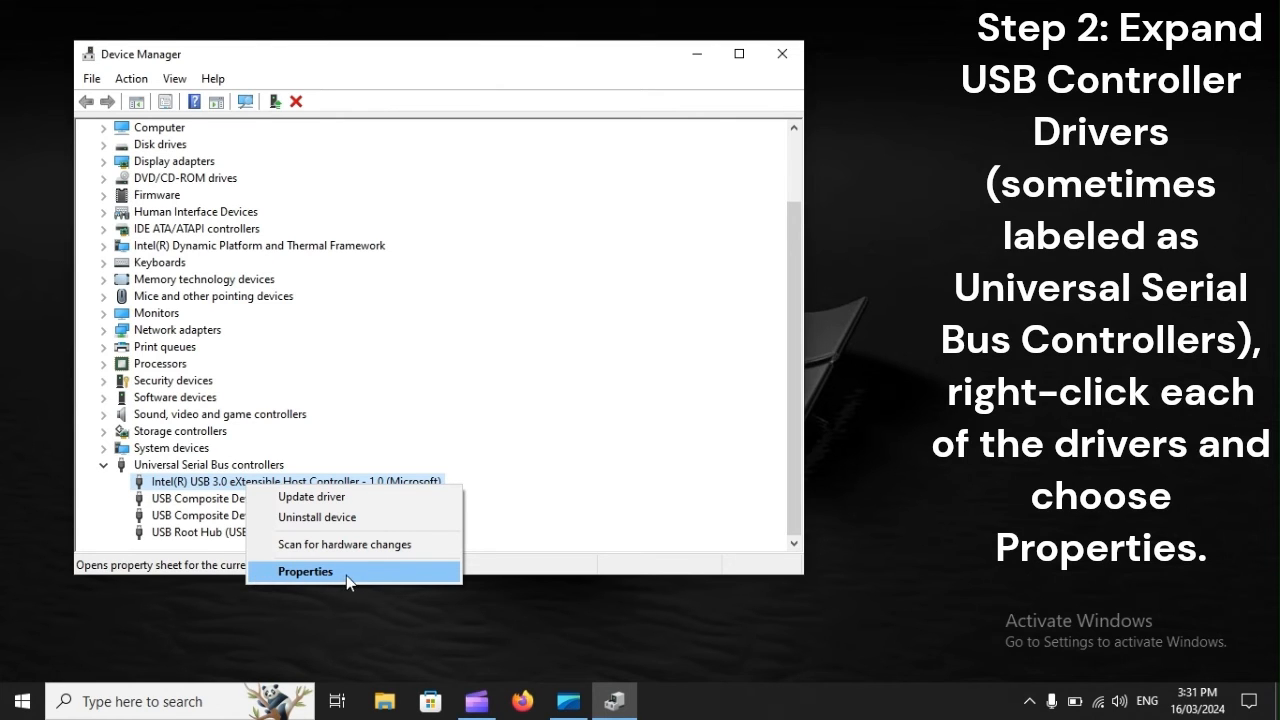
click(305, 571)
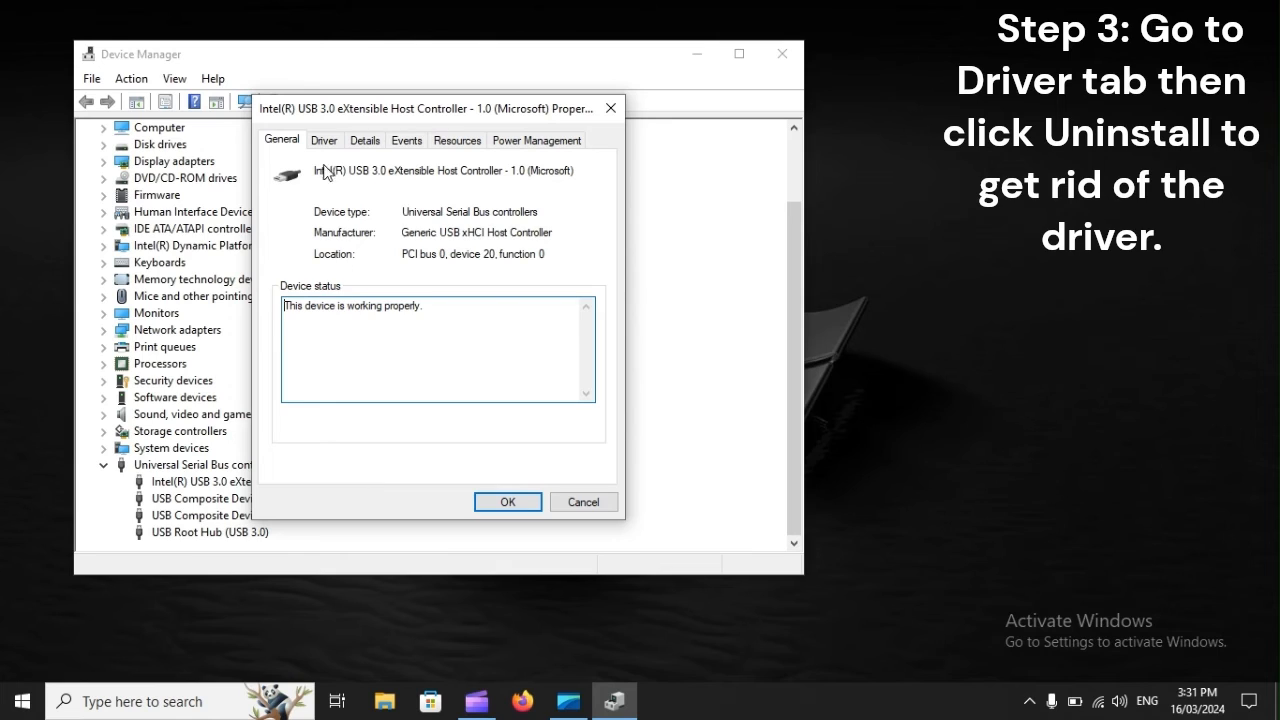
Step: View the host controller's Driver tab, then open the Start menu
click(324, 139)
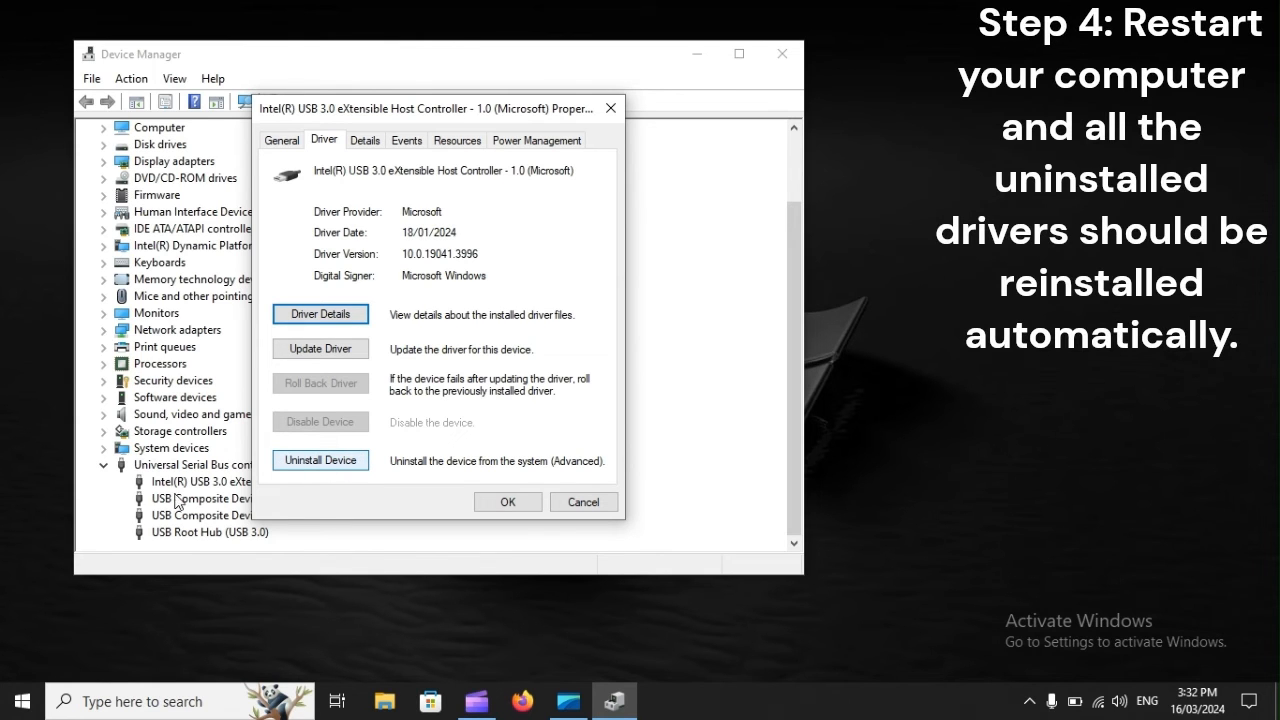
click(20, 700)
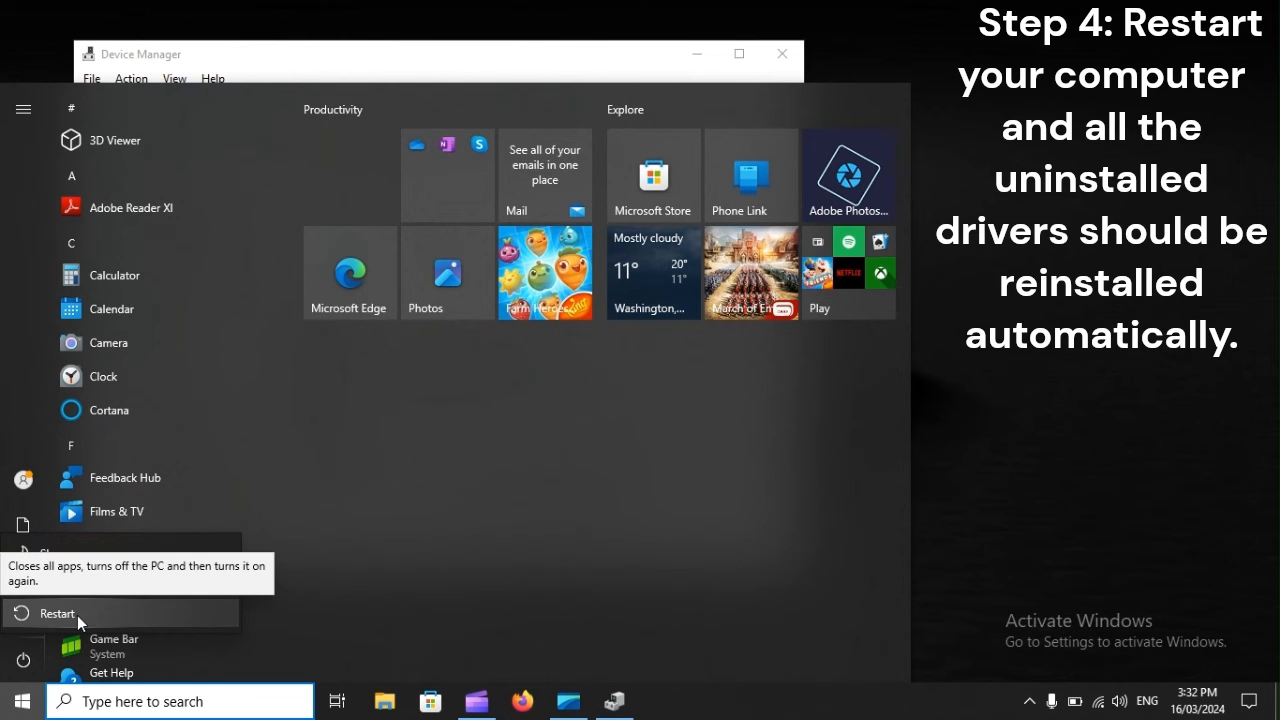
Step: Choose Restart from the Start menu's power options
click(57, 613)
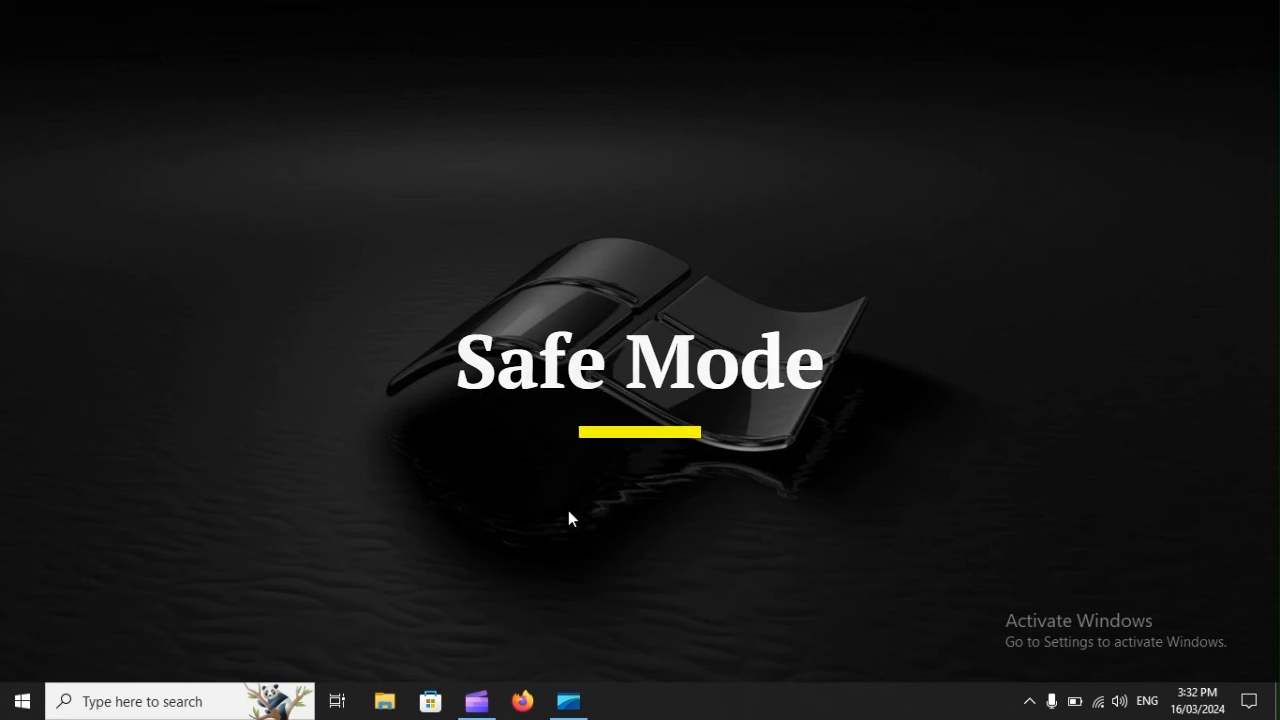
Step: Open the Win+X quick link menu
key(Win+X)
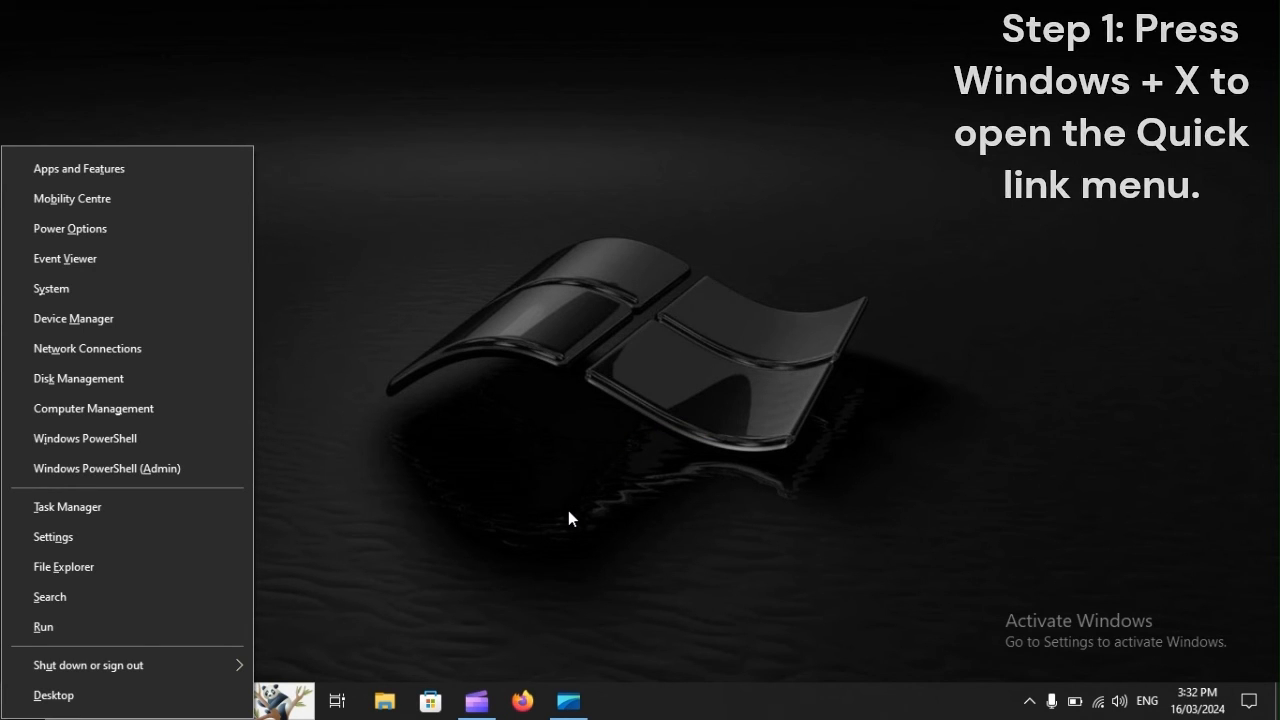
mouse_move(88, 664)
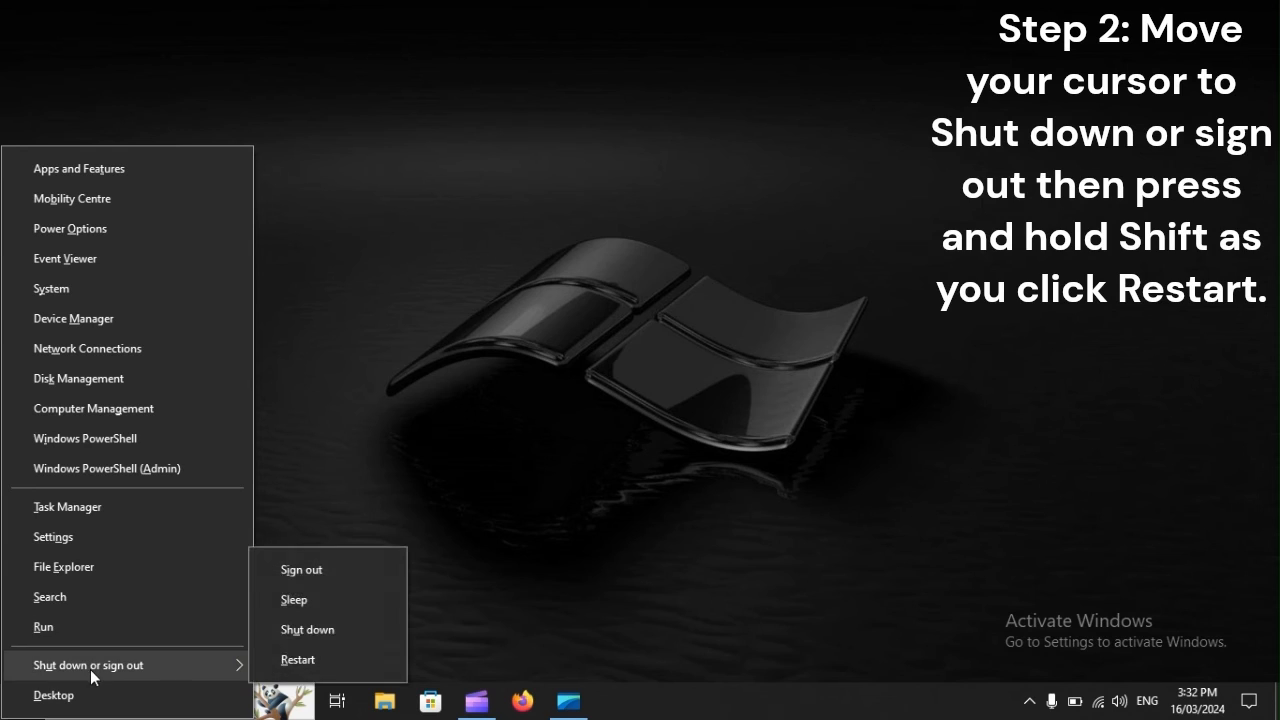
mouse_move(297, 659)
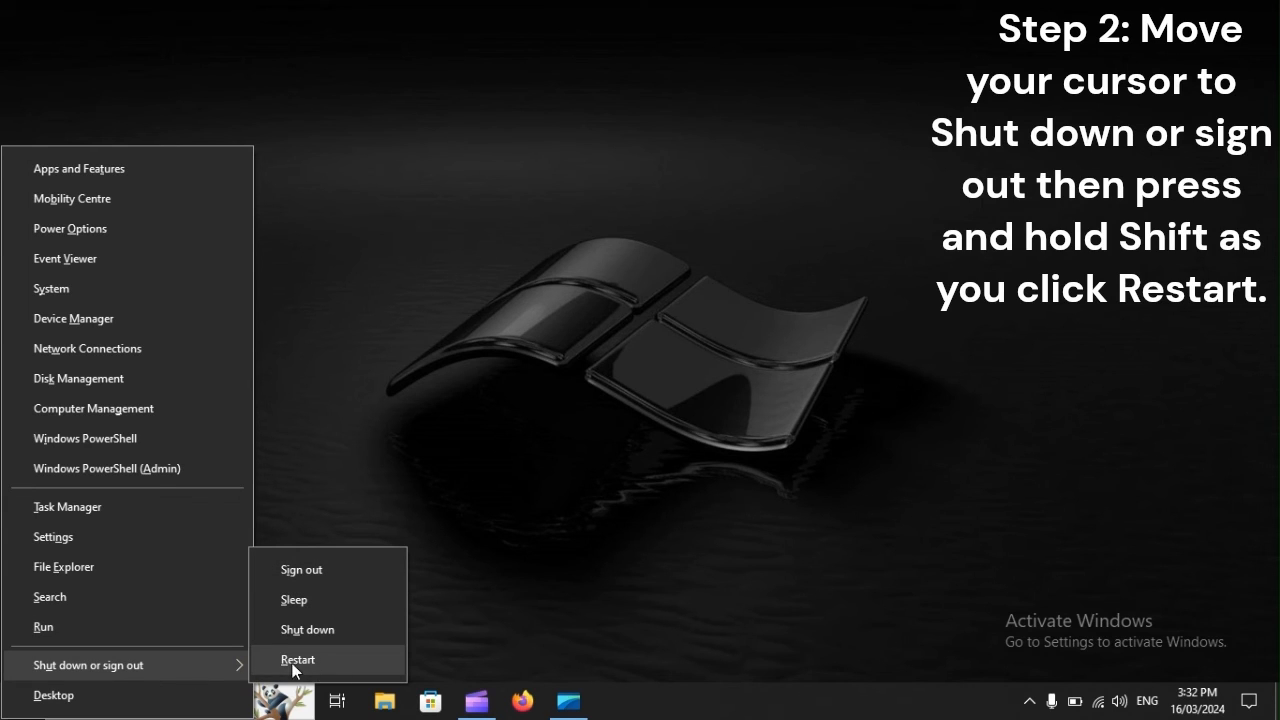
mouse_move(277, 668)
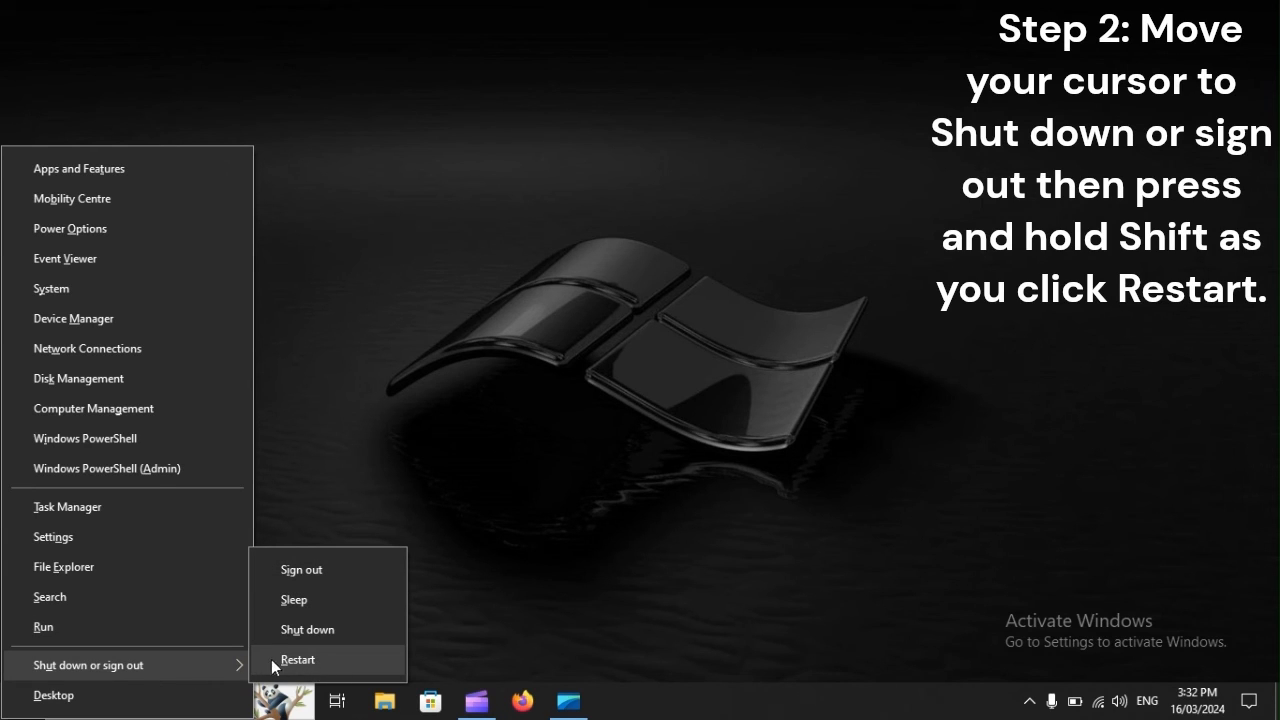